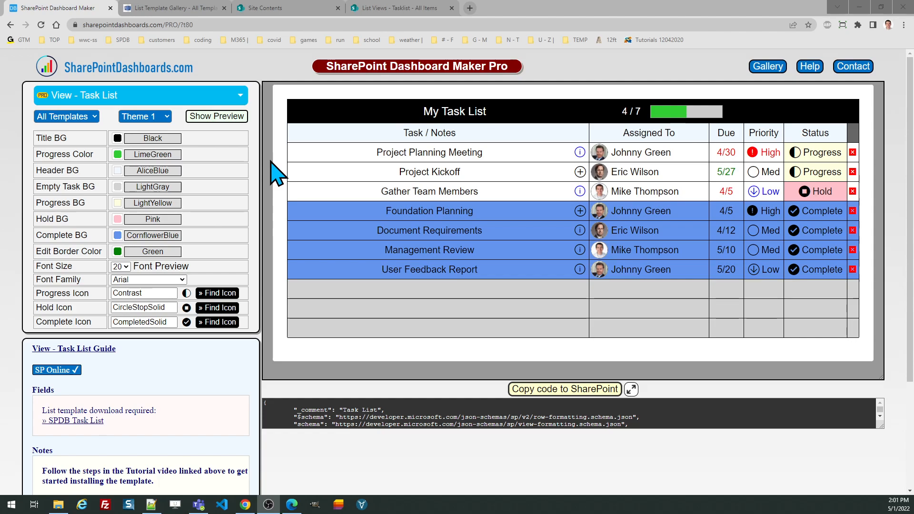
mouse_move(269, 394)
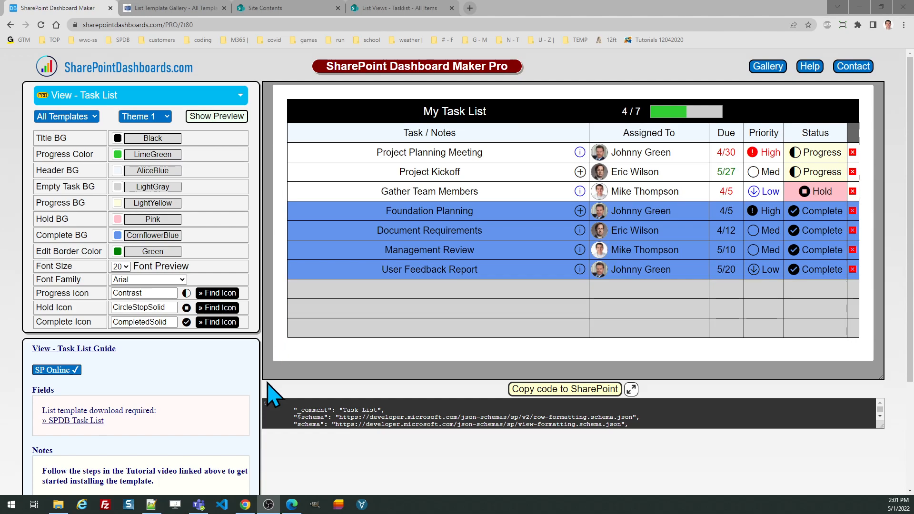
mouse_move(185, 431)
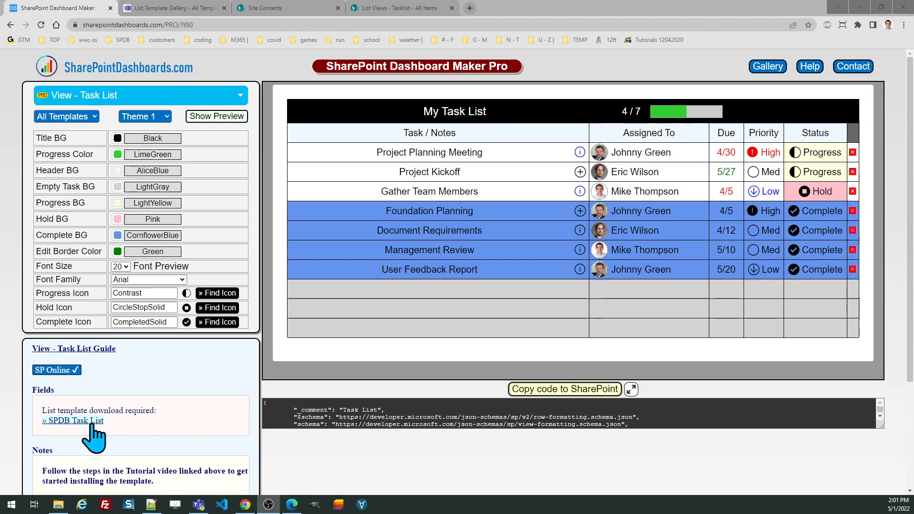
mouse_move(73, 420)
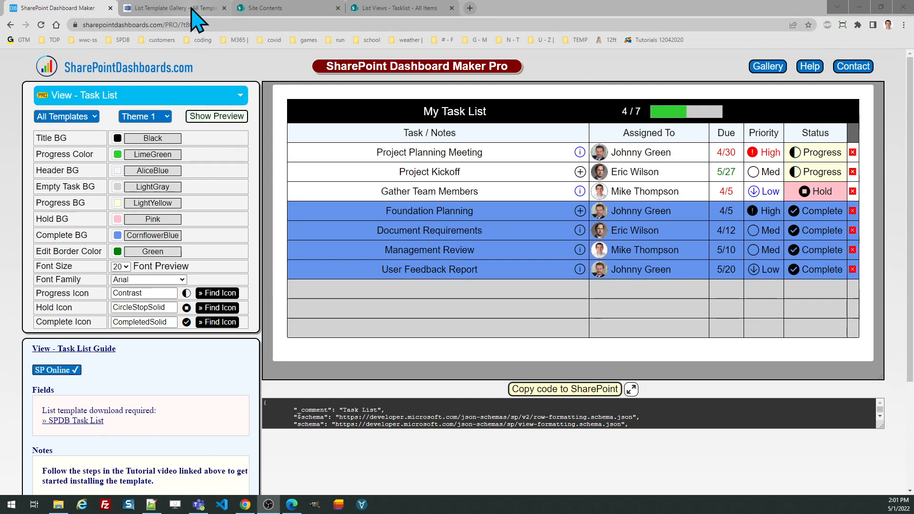
Step: Verify SPDBTaskList in the List Template Gallery, then view the List Views Site Contents
left_click(172, 8)
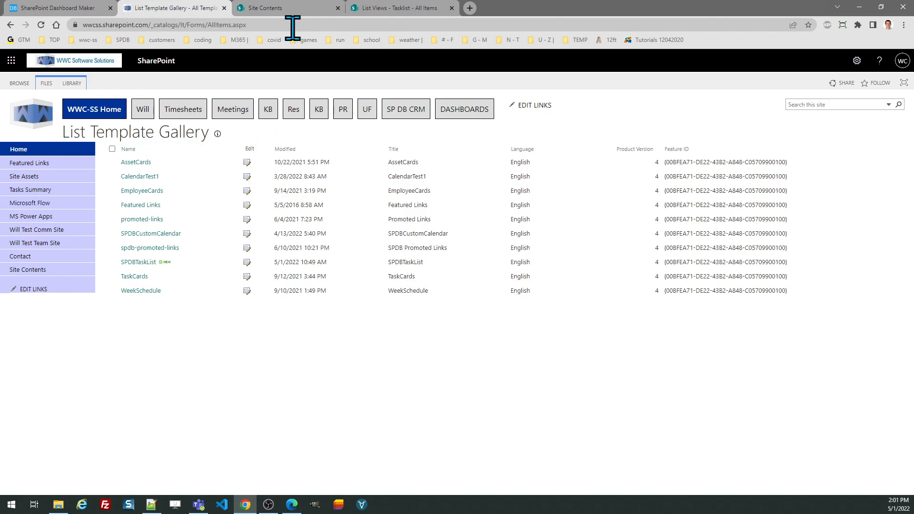
left_click(264, 8)
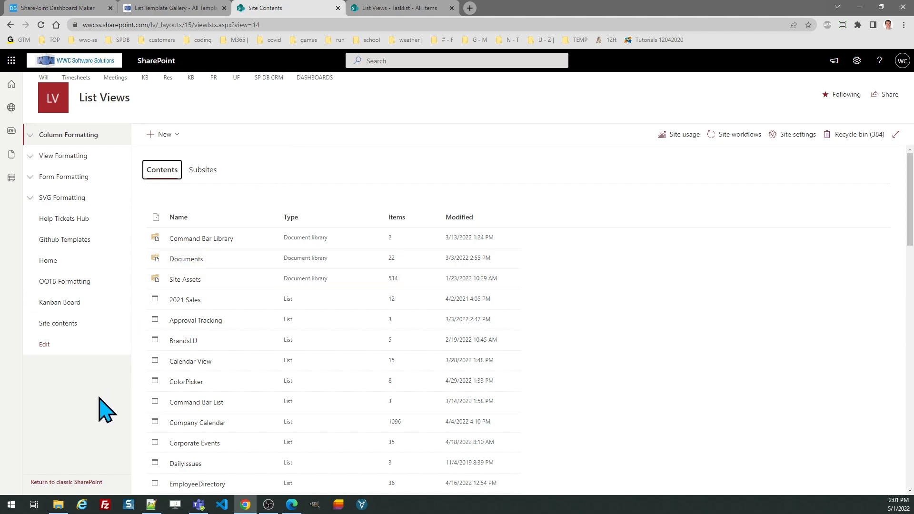
mouse_move(78, 473)
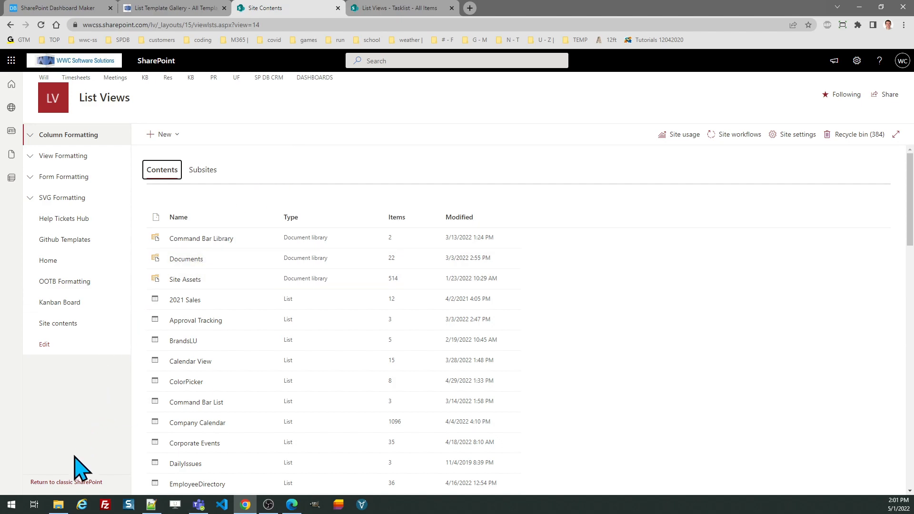
mouse_move(65, 490)
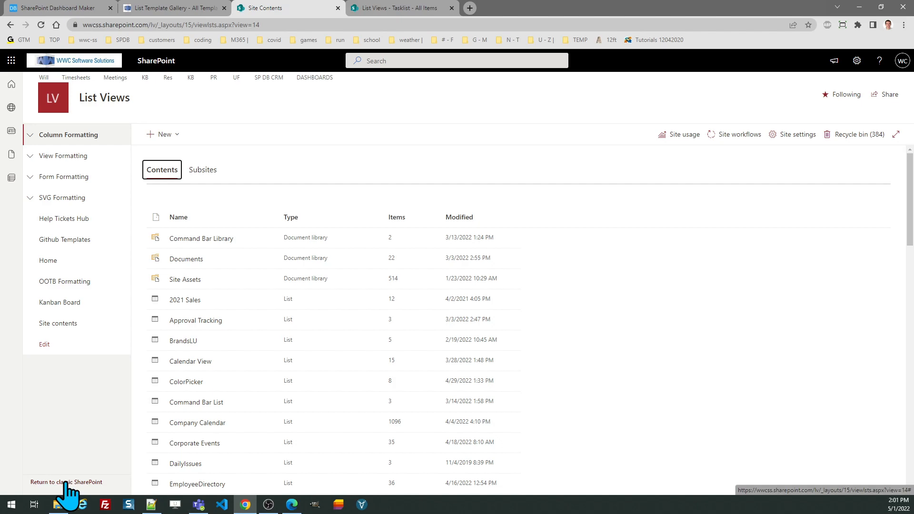
Step: Switch to classic SharePoint and browse page 2 of Your Apps to find SPDBTaskList
left_click(65, 482)
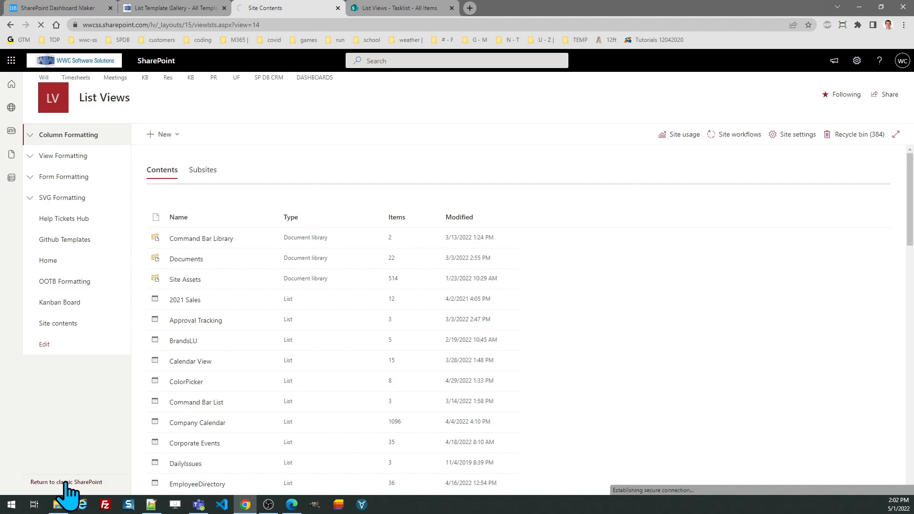
left_click(67, 481)
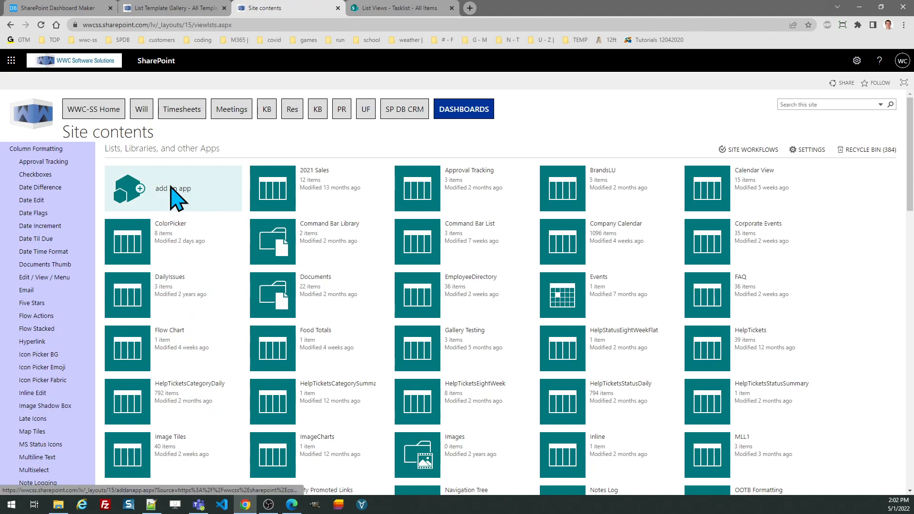
left_click(172, 188)
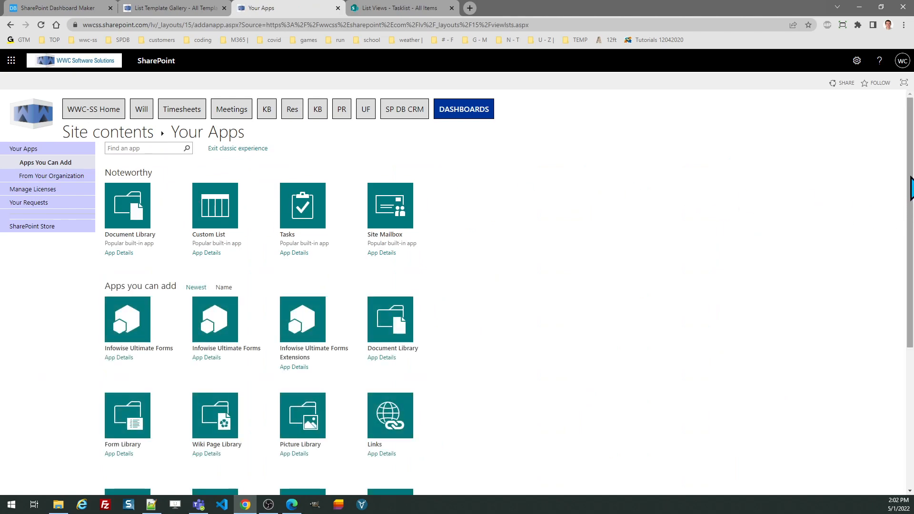
scroll("down", 3)
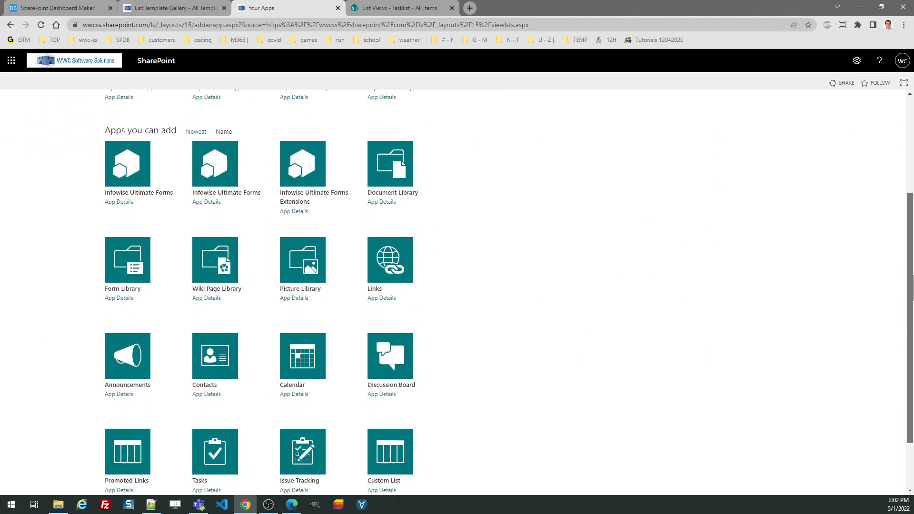
scroll("down", 3)
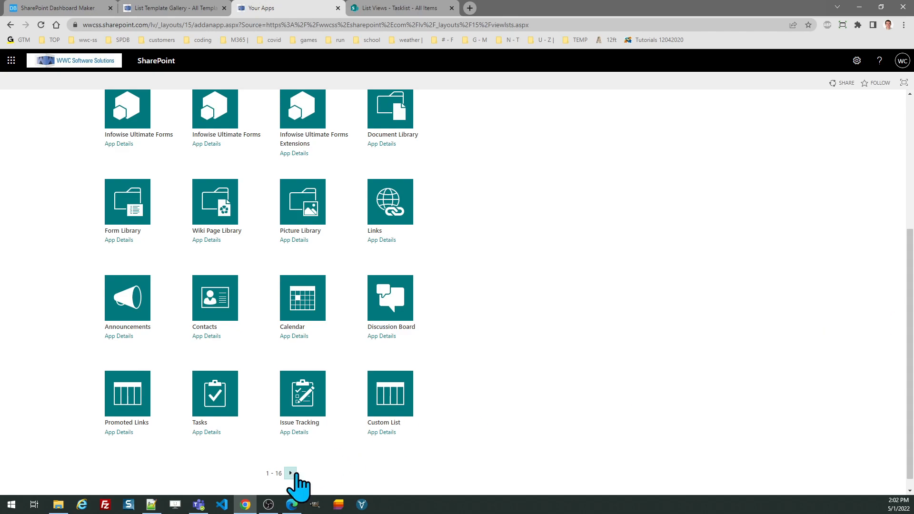
left_click(290, 473)
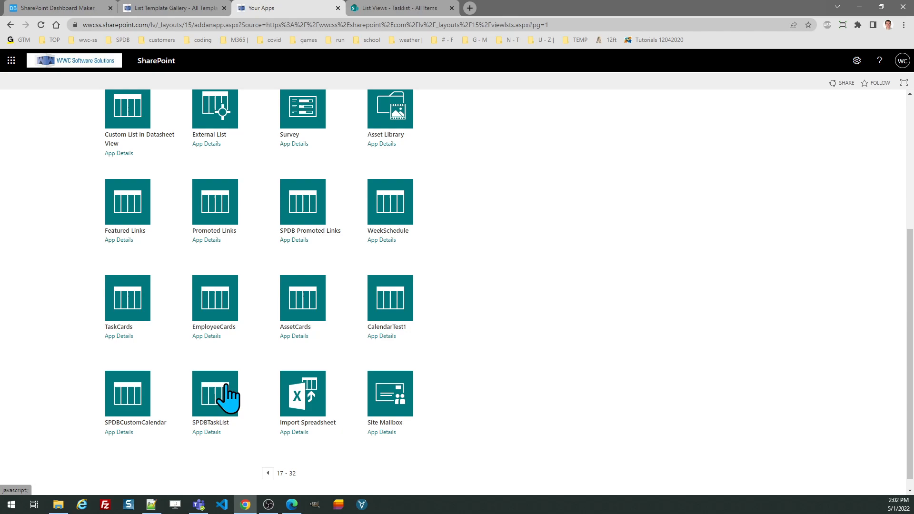
mouse_move(233, 393)
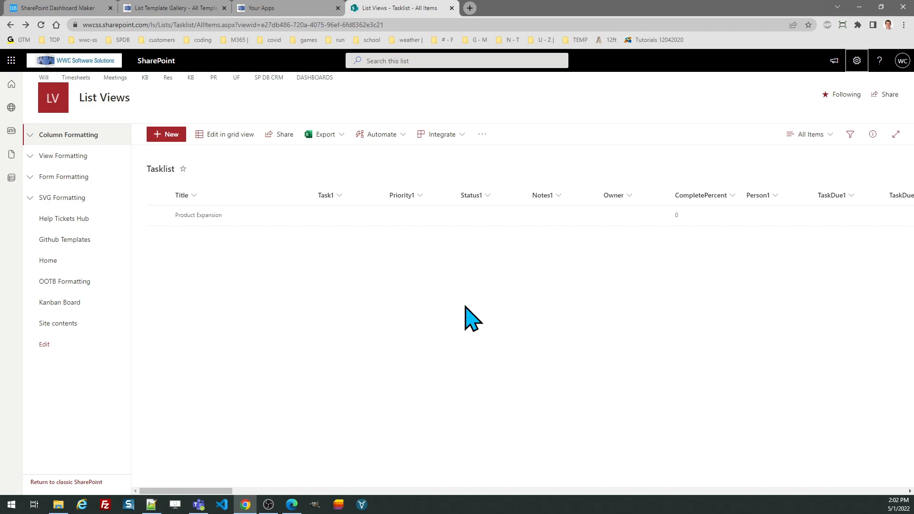
mouse_move(321, 135)
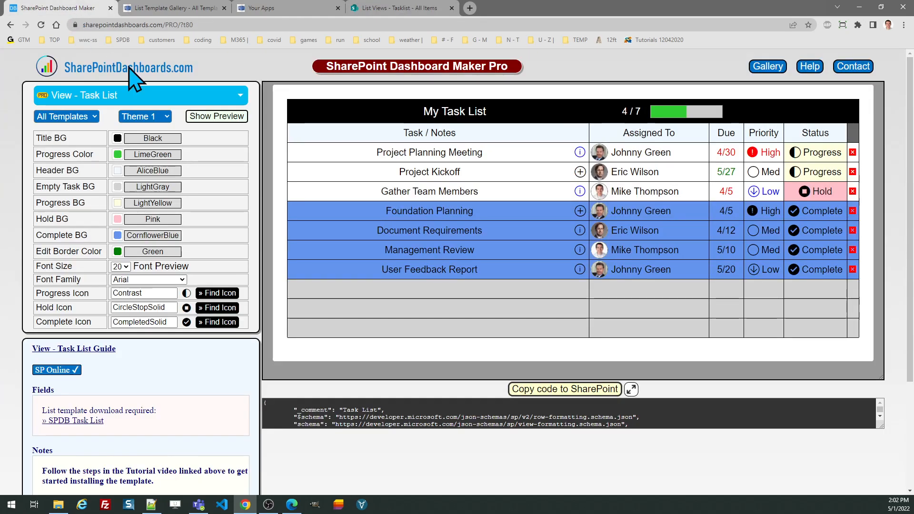
mouse_move(198, 162)
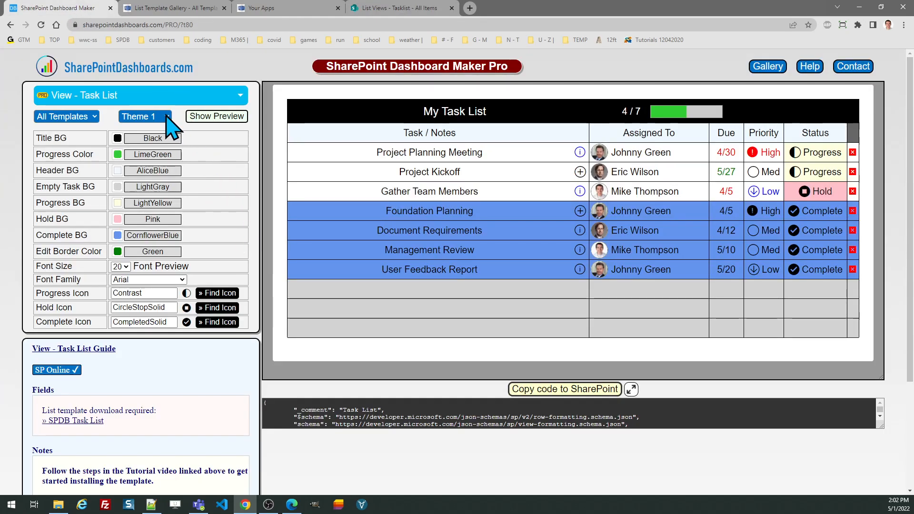
Step: Preview the Dashboard Maker task board in Theme 2 and Theme 3, then restore Theme 1
left_click(144, 116)
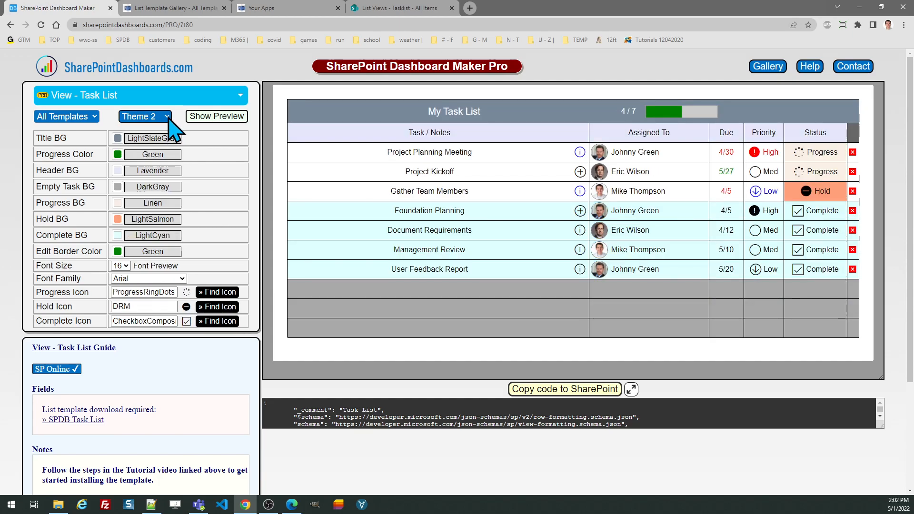
left_click(144, 116)
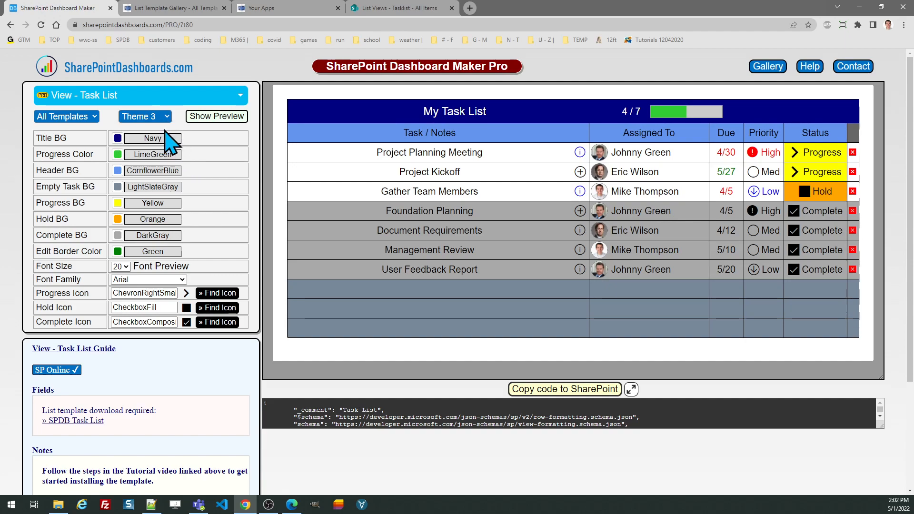
left_click(144, 117)
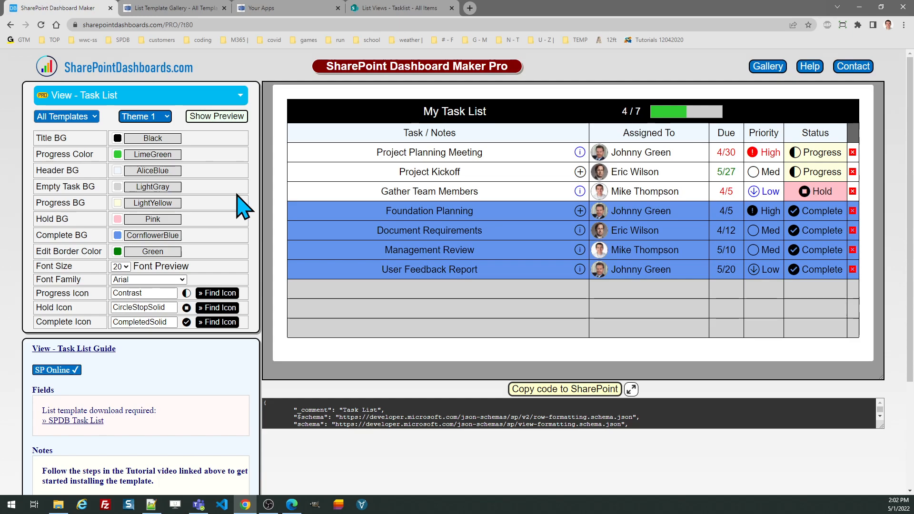
mouse_move(210, 255)
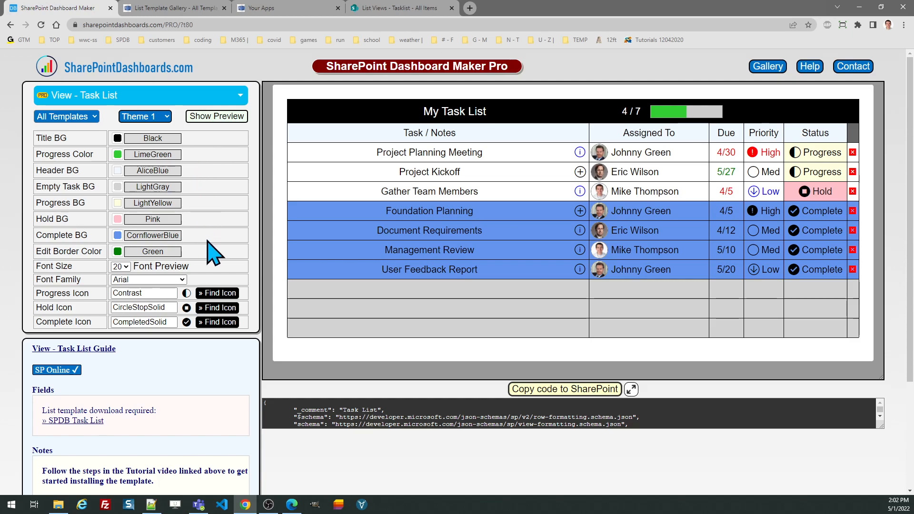
mouse_move(182, 356)
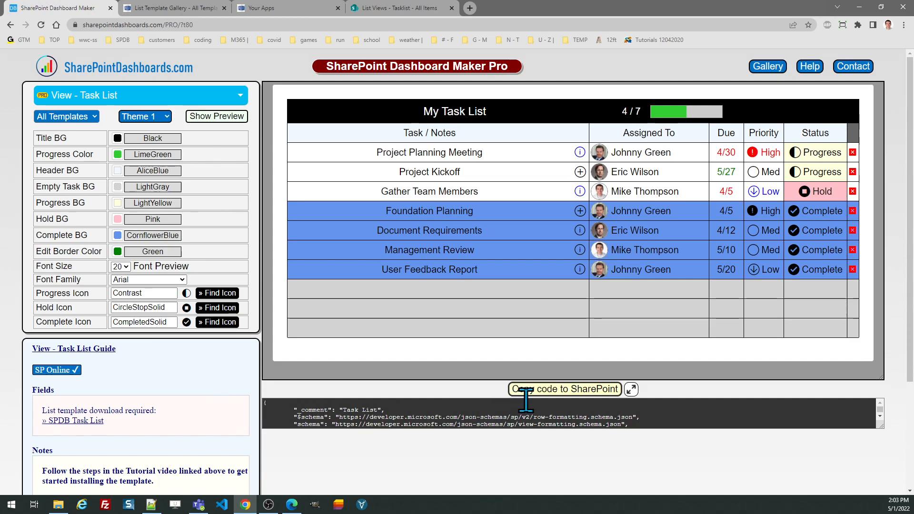
Step: Paste the generated task-board JSON into the Tasklist view formatting, save, and close the panel
left_click(564, 389)
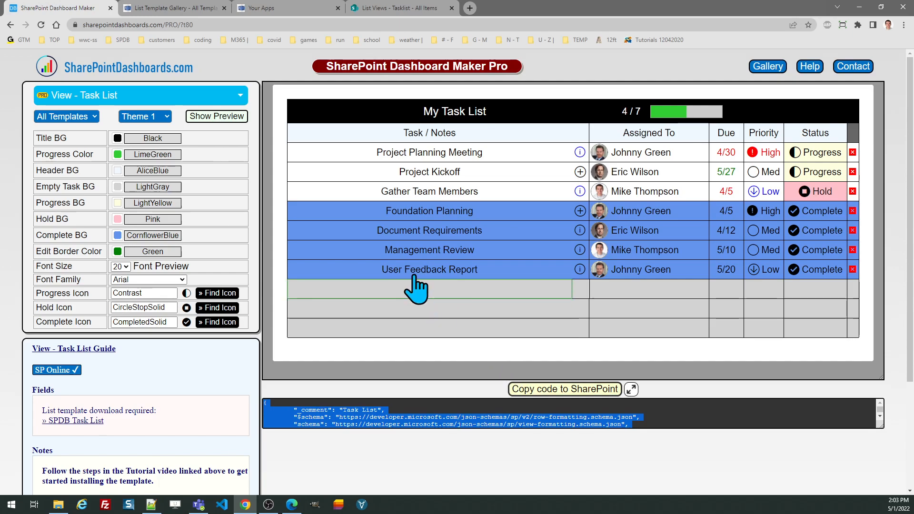
left_click(398, 8)
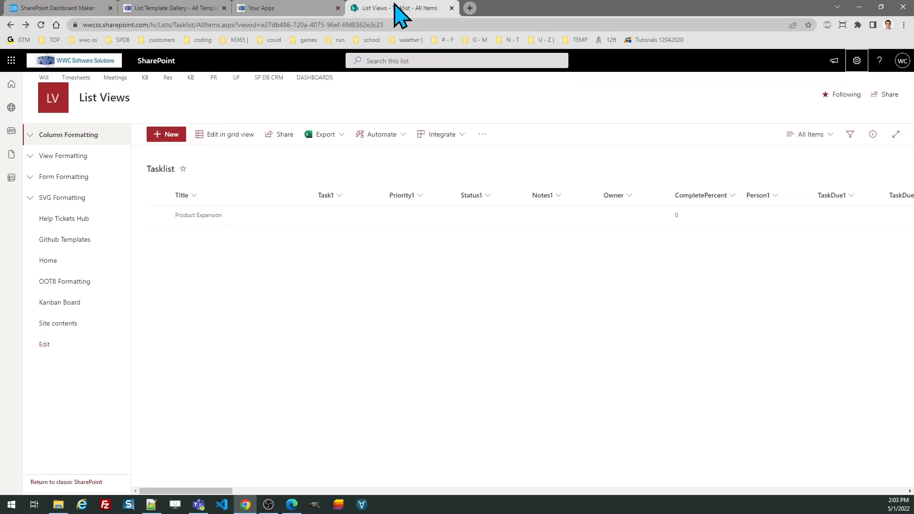
left_click(808, 133)
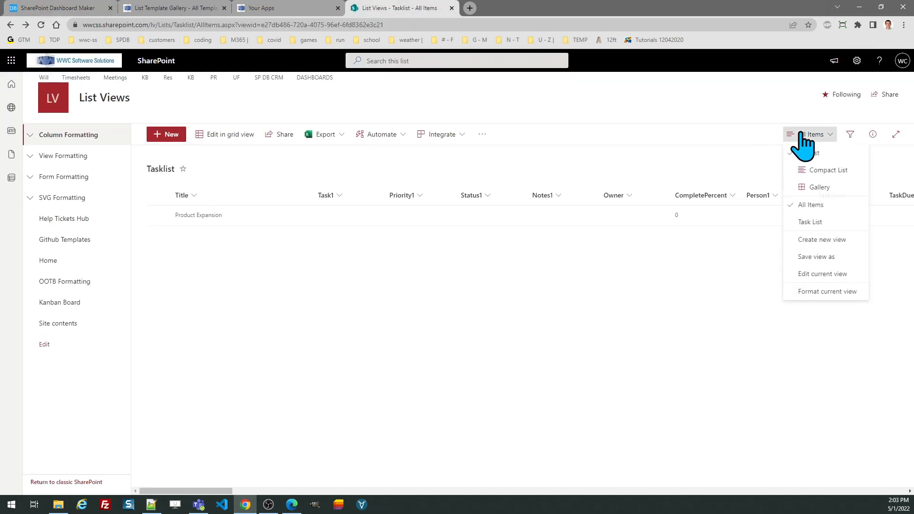
mouse_move(821, 297)
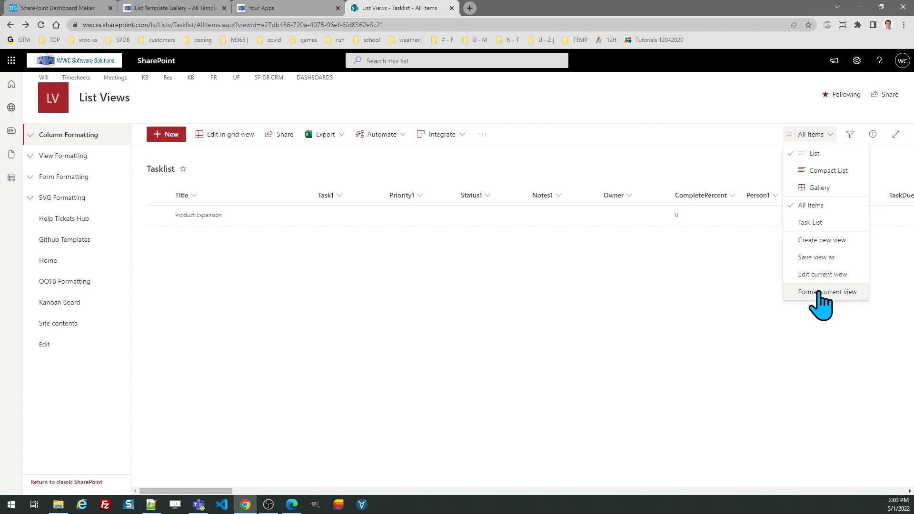
left_click(828, 291)
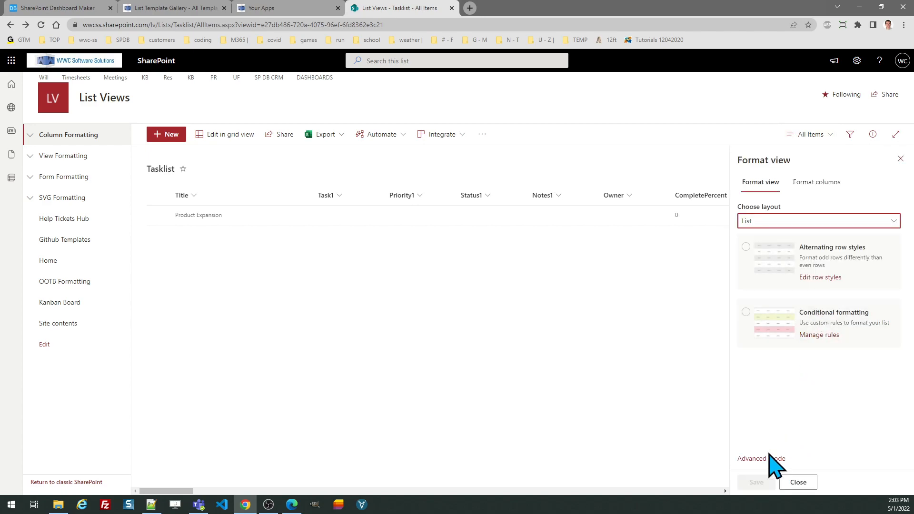
left_click(761, 458)
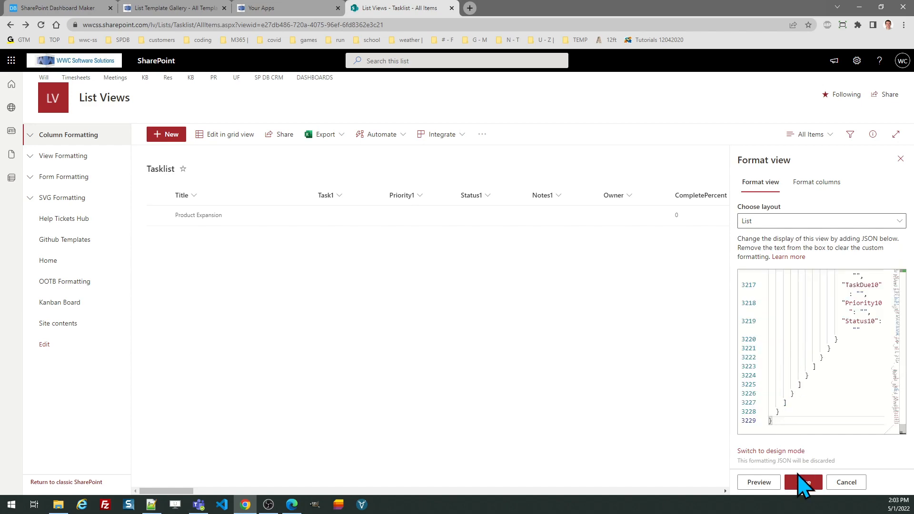
left_click(802, 482)
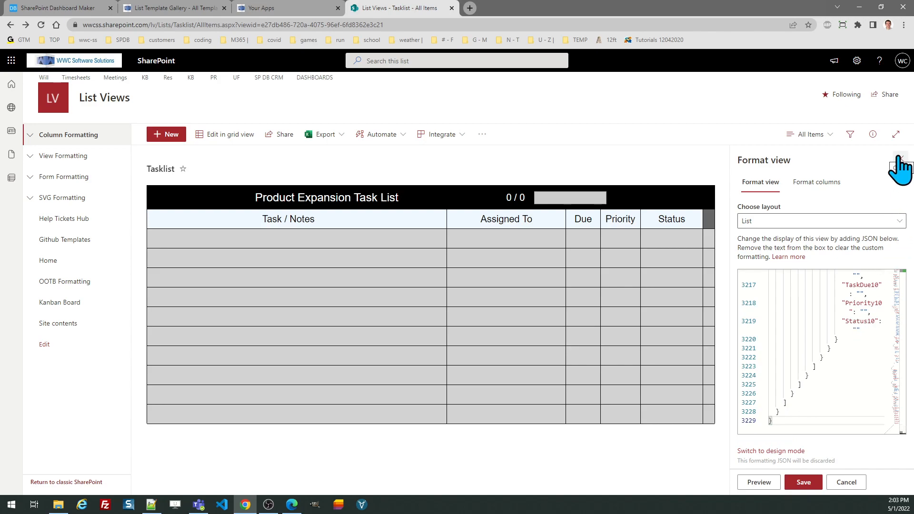
left_click(899, 161)
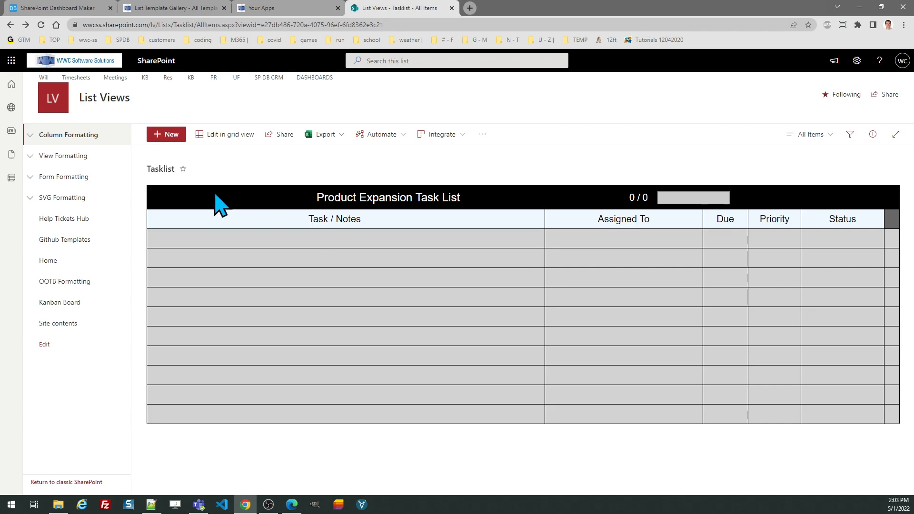
Step: Add a Tasklist item titled 'Apples Project' and scroll down to its new board
left_click(166, 133)
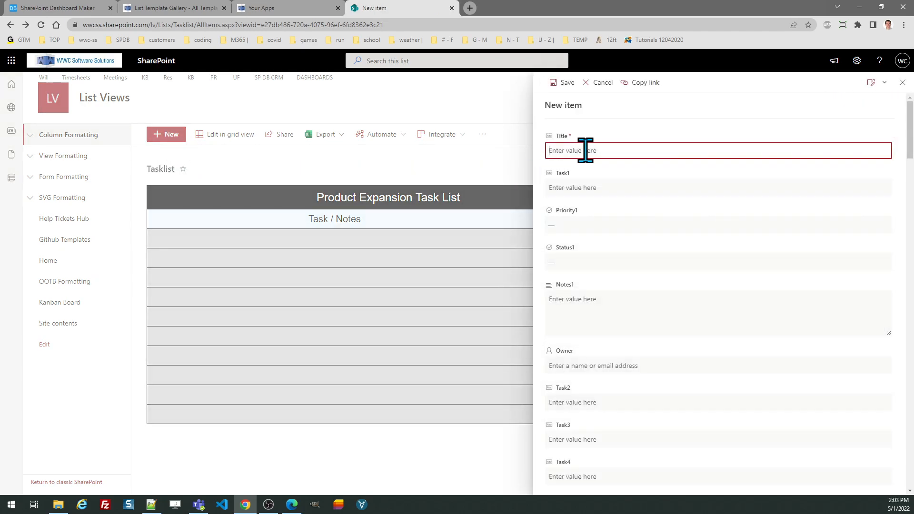
type("Apples Project")
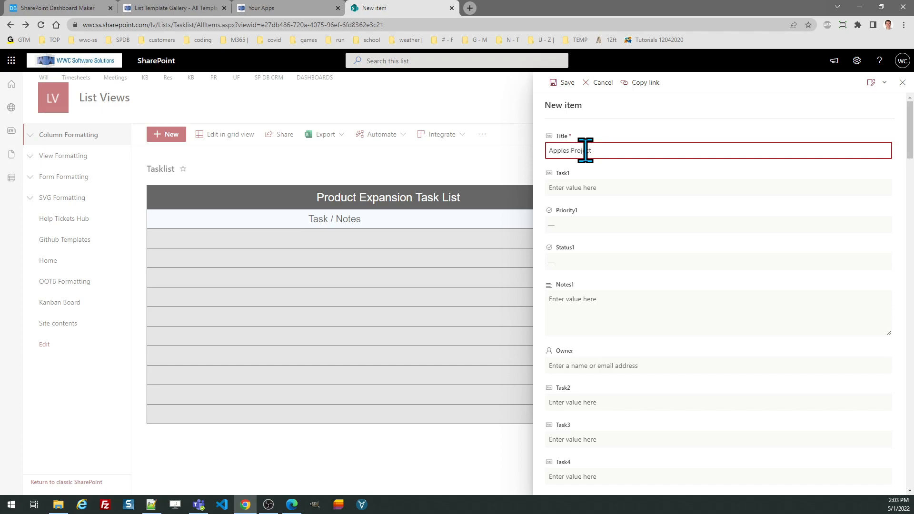
left_click(602, 82)
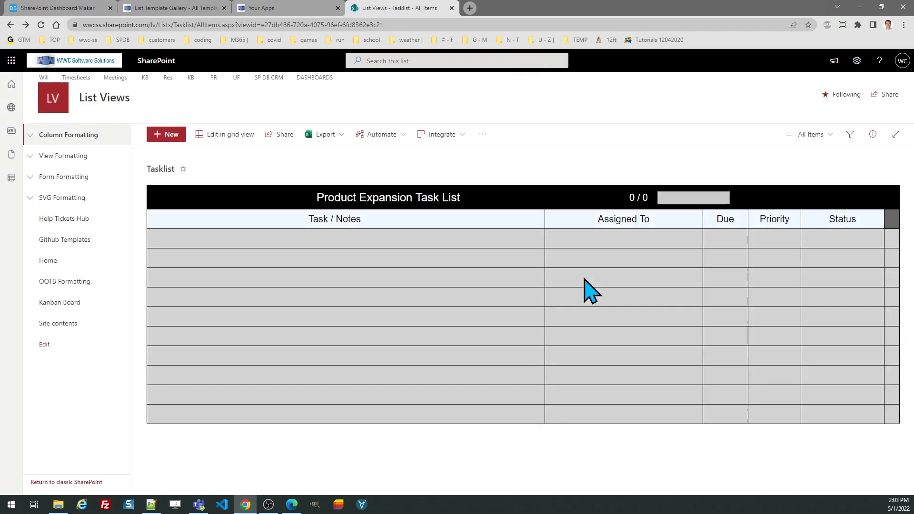
scroll("down", 3)
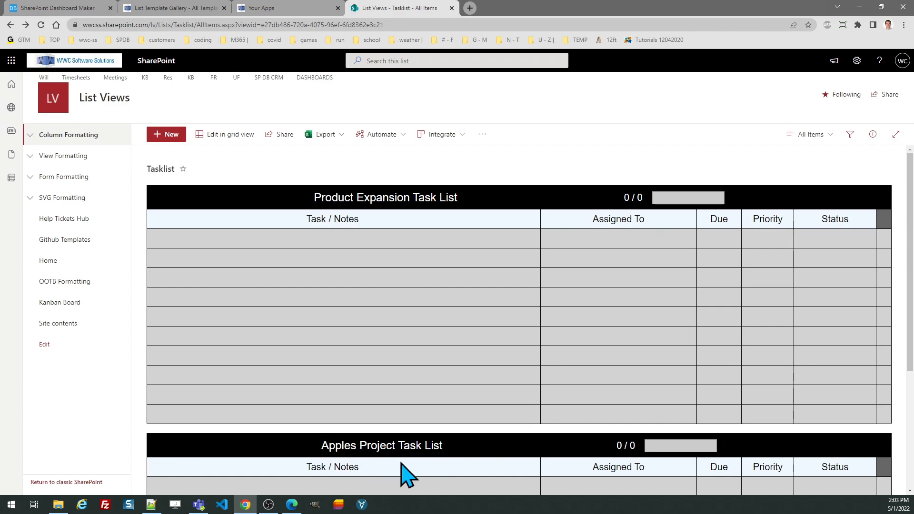
left_click(331, 281)
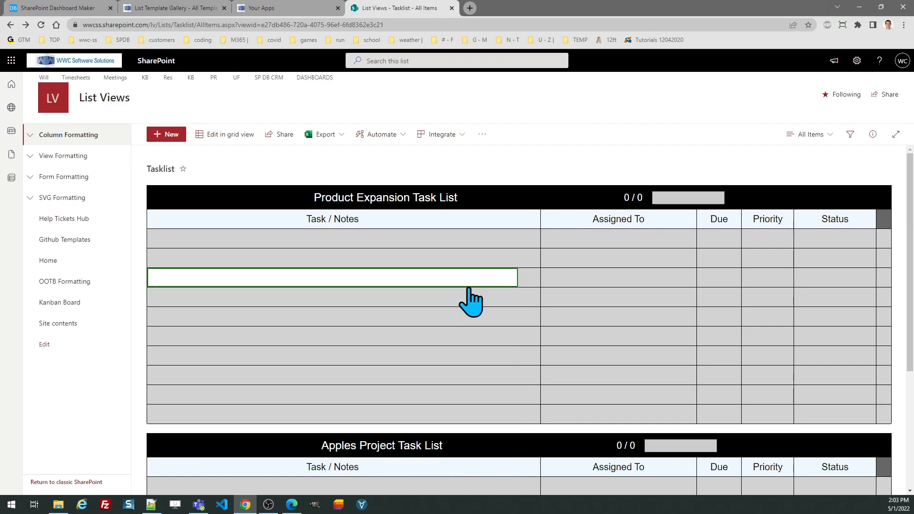
mouse_move(468, 287)
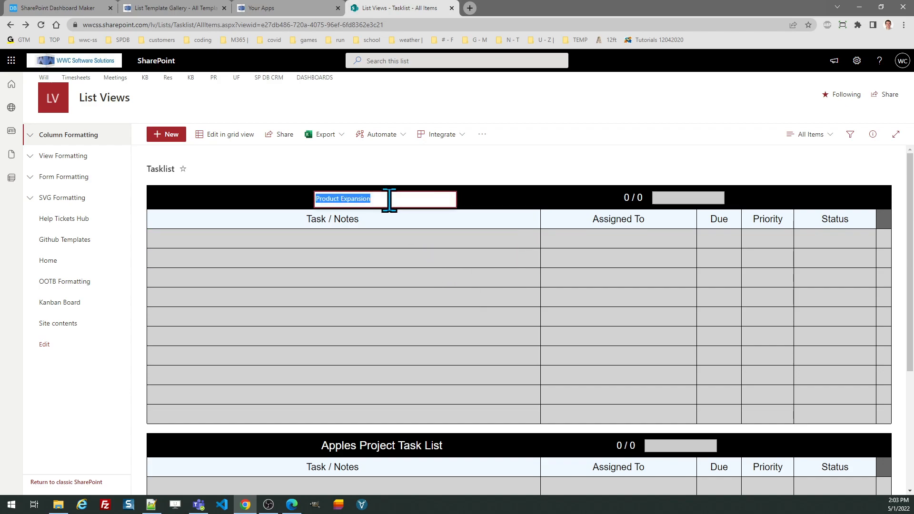
Step: Retitle the first board 'Product Expansion Updates' and add tasks Take out the trash and Do your laundry
left_click(387, 199)
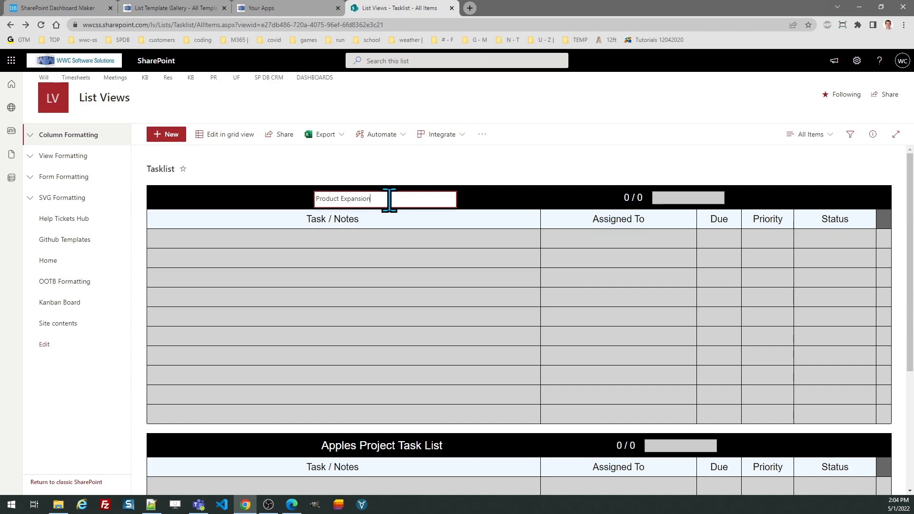
type("Updates Task List")
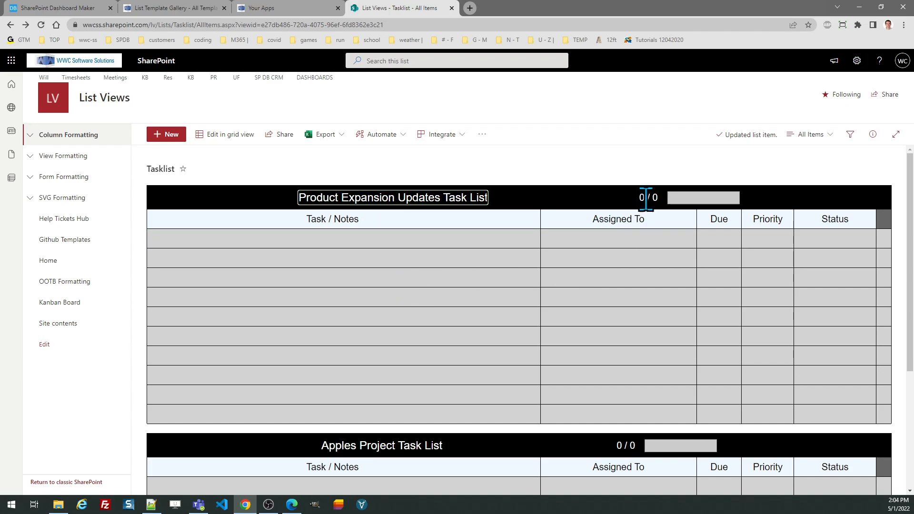
left_click(333, 238)
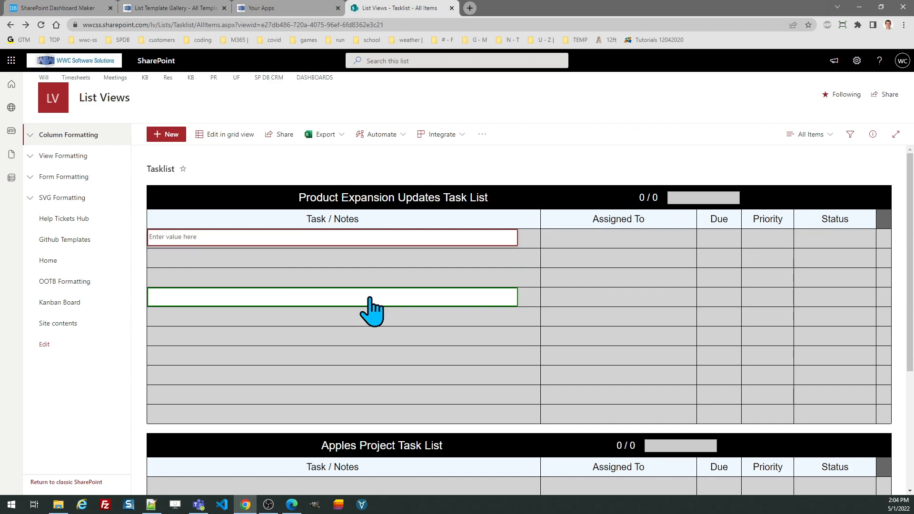
type("Take out the trash")
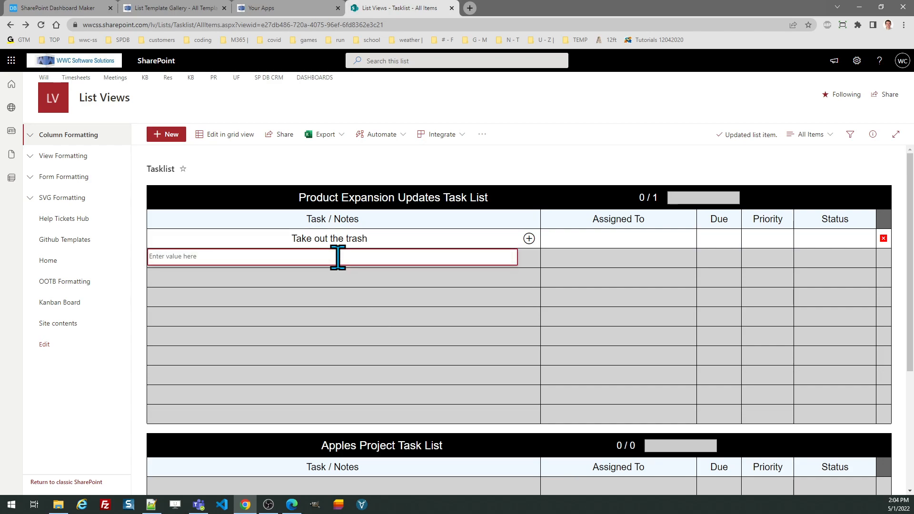
type("Do your l")
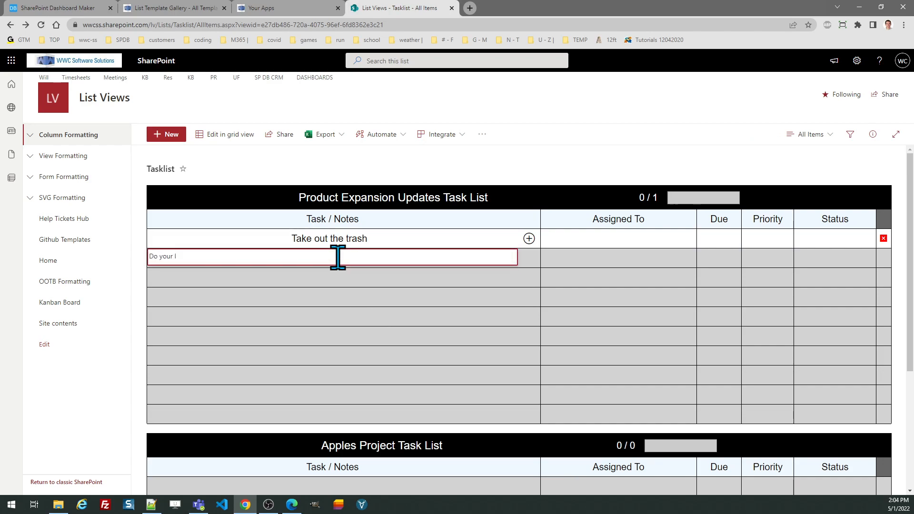
type("aundry")
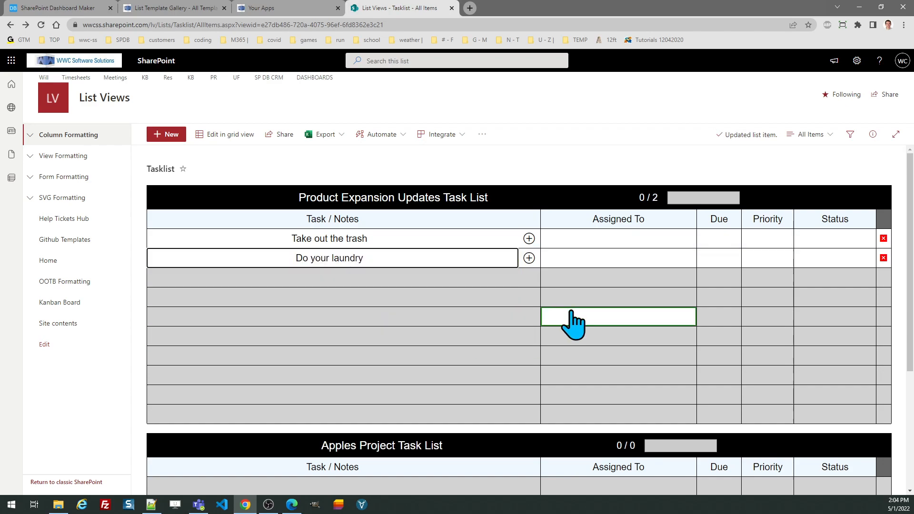
left_click(617, 277)
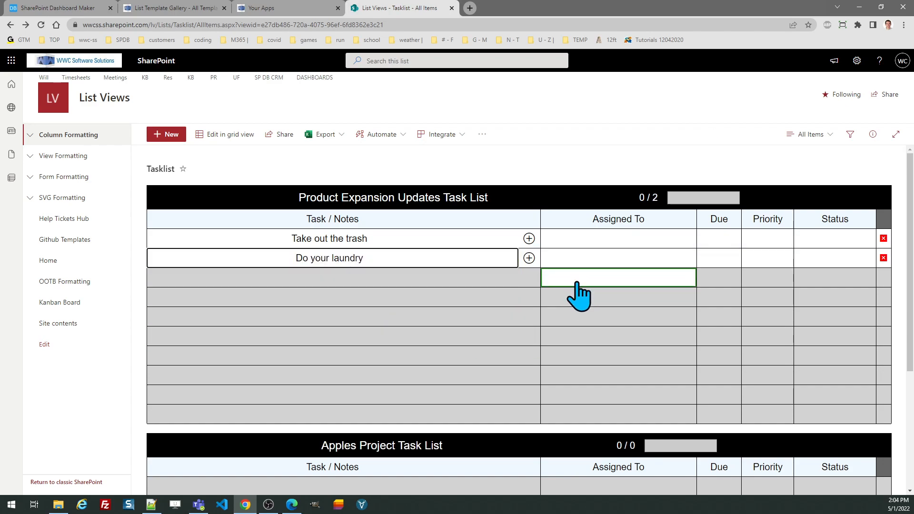
mouse_move(600, 289)
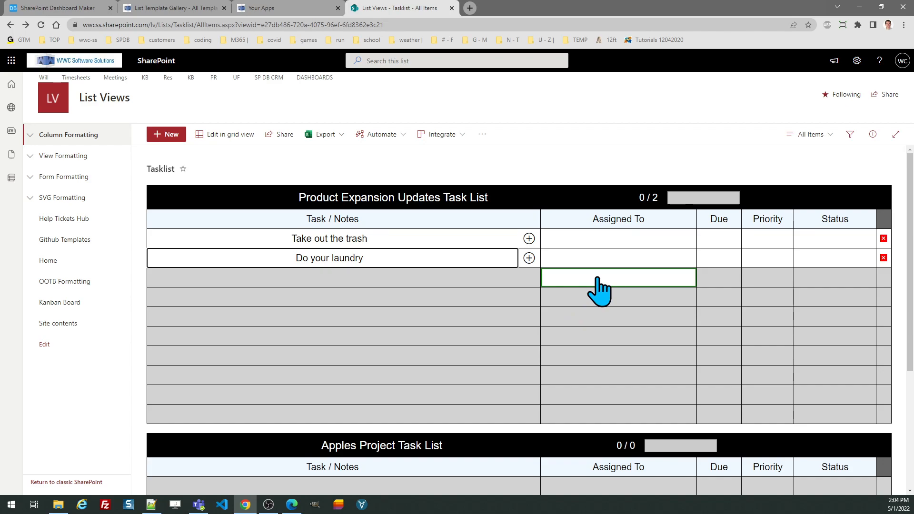
left_click(618, 238)
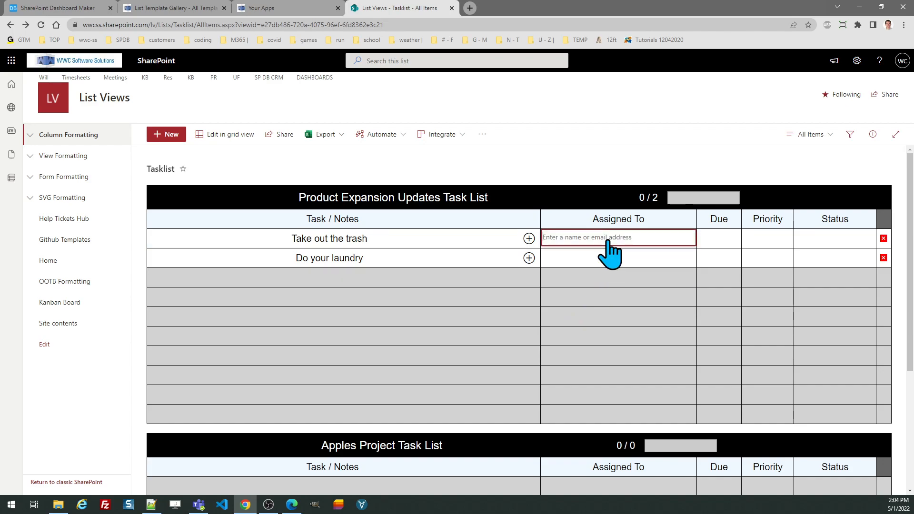
type("will cooper")
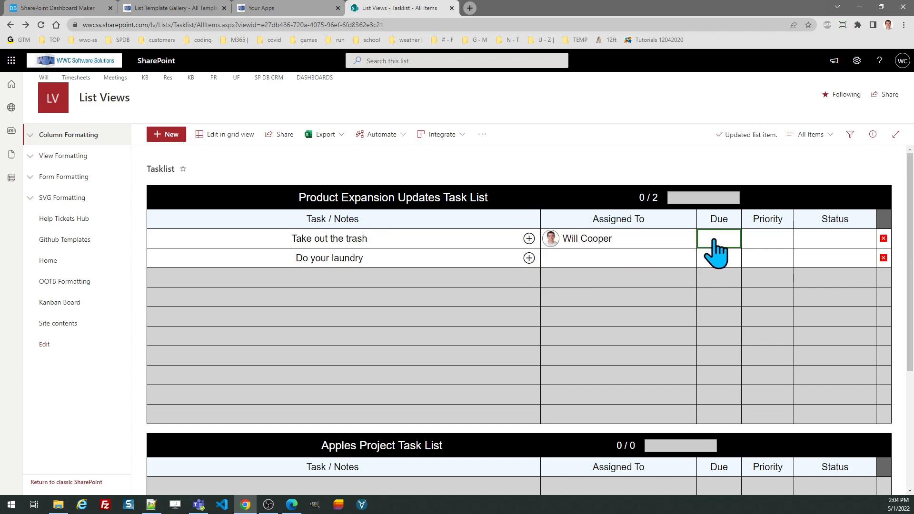
left_click(719, 238)
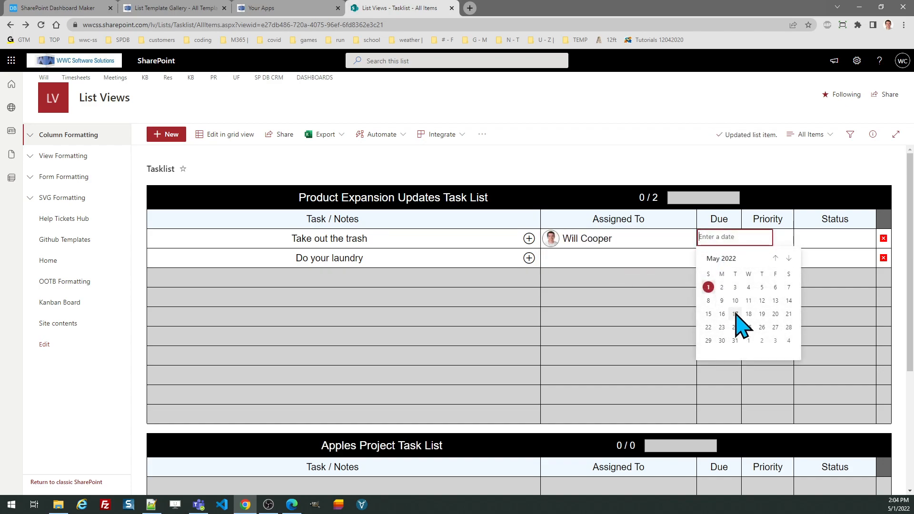
left_click(734, 314)
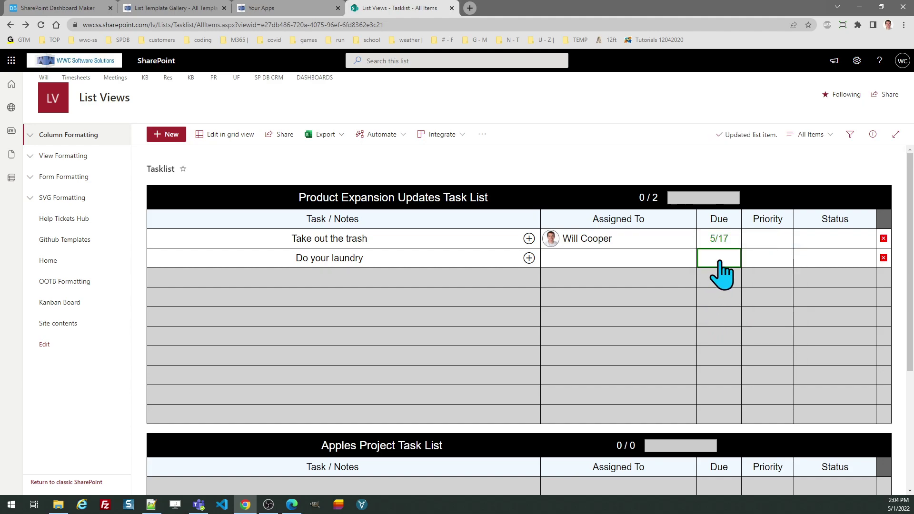
left_click(718, 258)
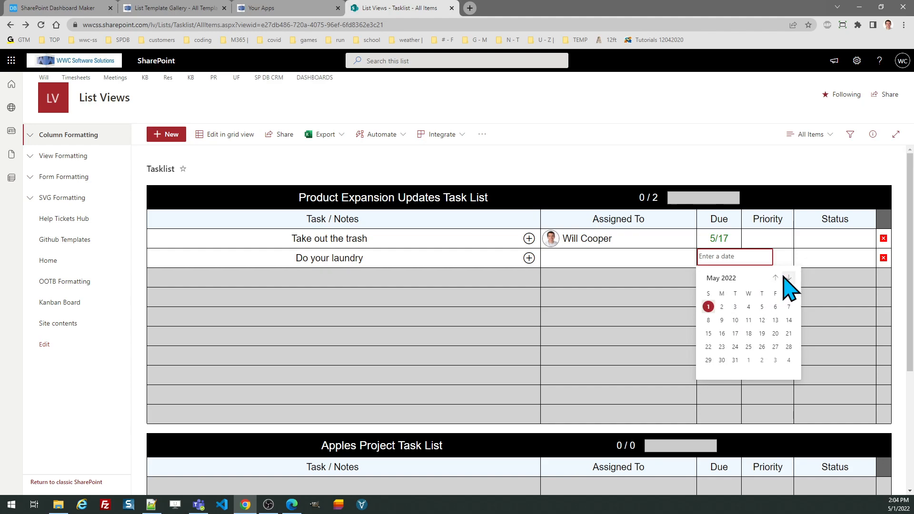
left_click(775, 277)
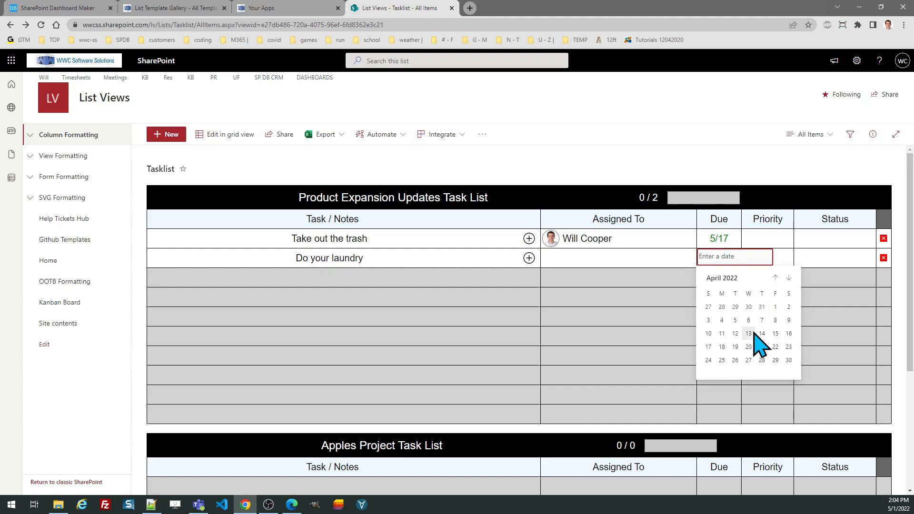
left_click(748, 333)
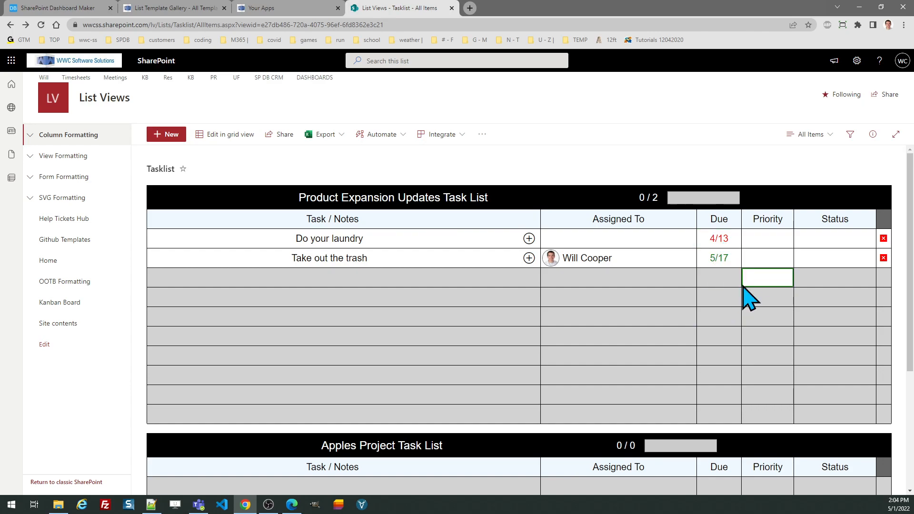
Step: Choose Med in Do your laundry's Priority cell and High for Take out the trash
left_click(767, 238)
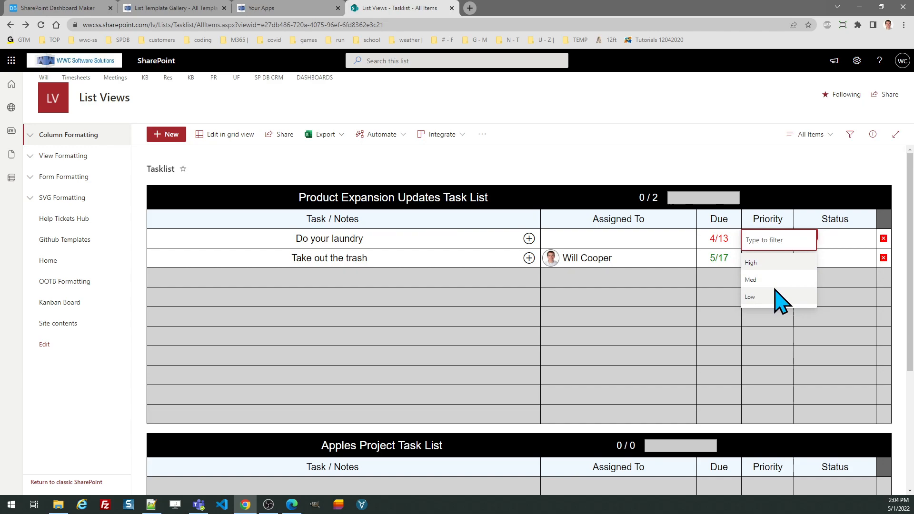
left_click(750, 279)
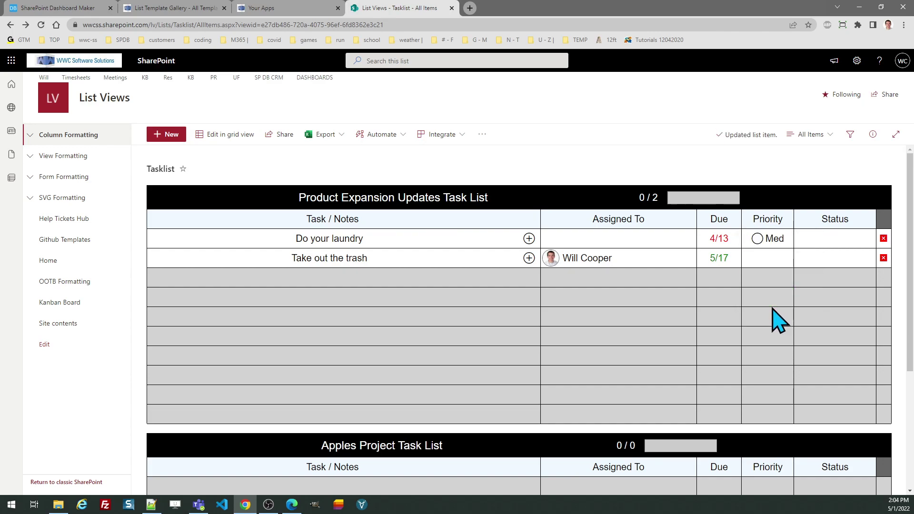
left_click(767, 258)
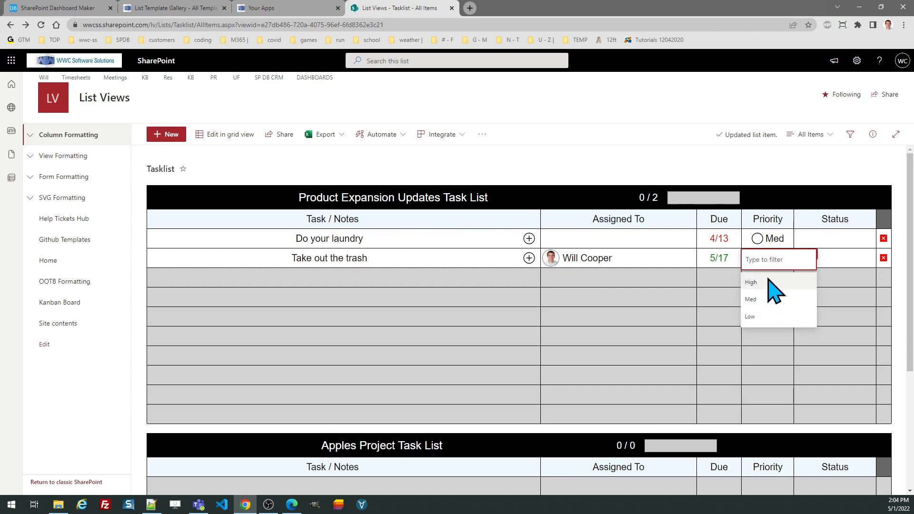
left_click(750, 282)
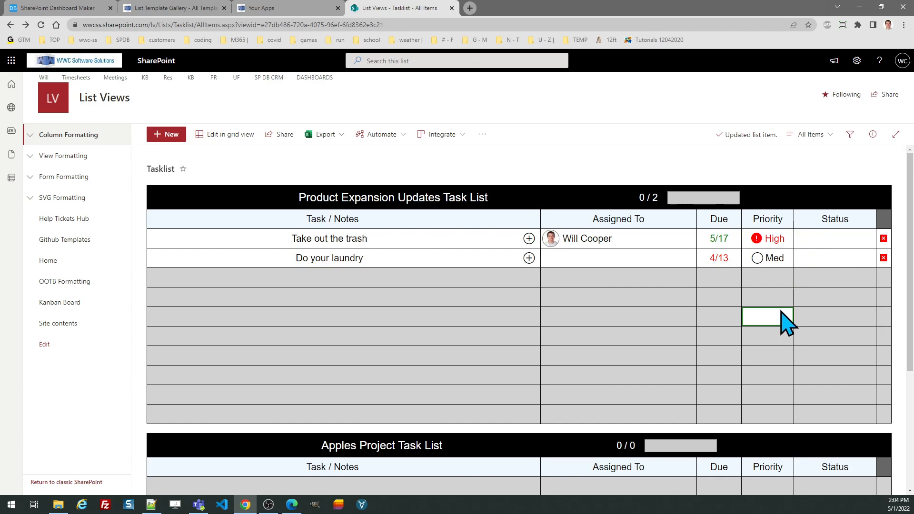
left_click(767, 278)
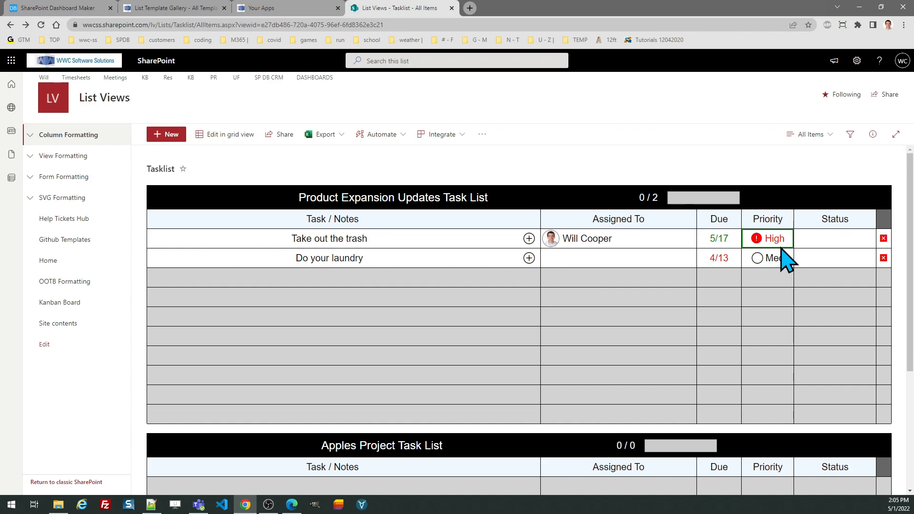
Step: Set Take out the trash's status to Progress and Do your laundry's to Complete, after briefly choosing Hold
left_click(834, 238)
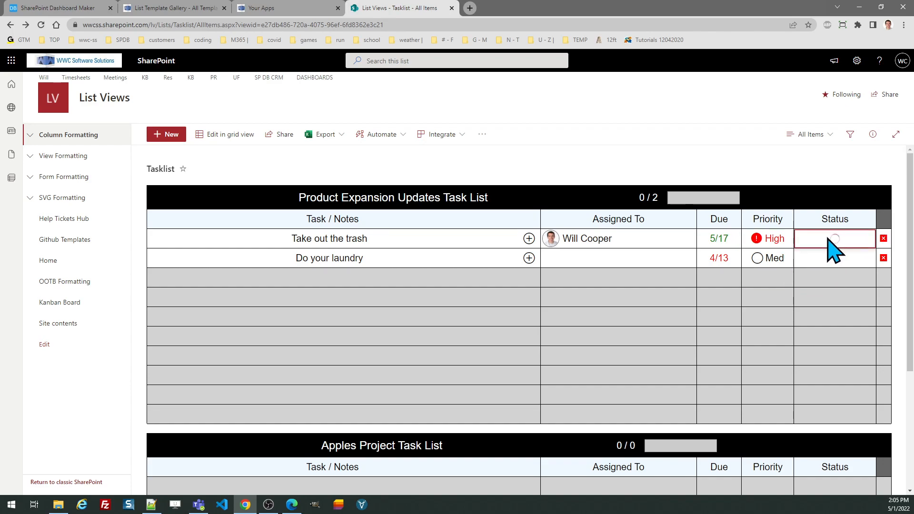
left_click(833, 238)
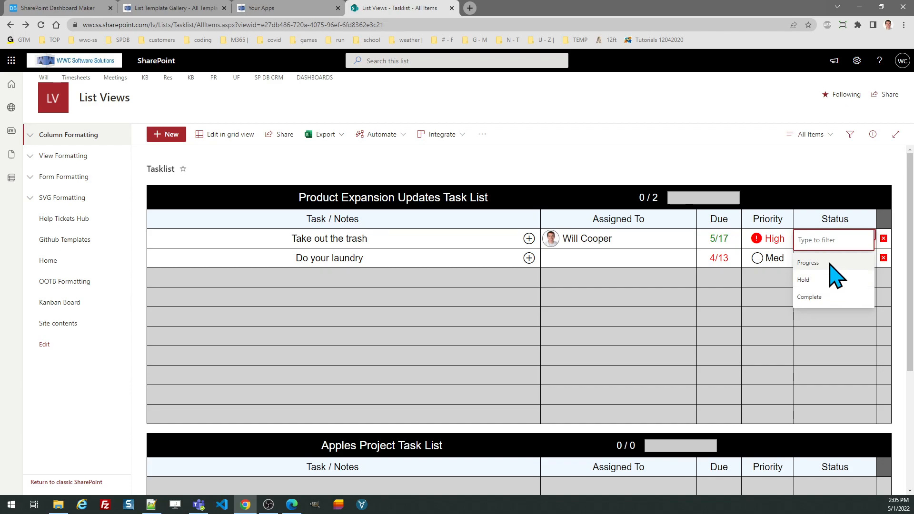
left_click(807, 262)
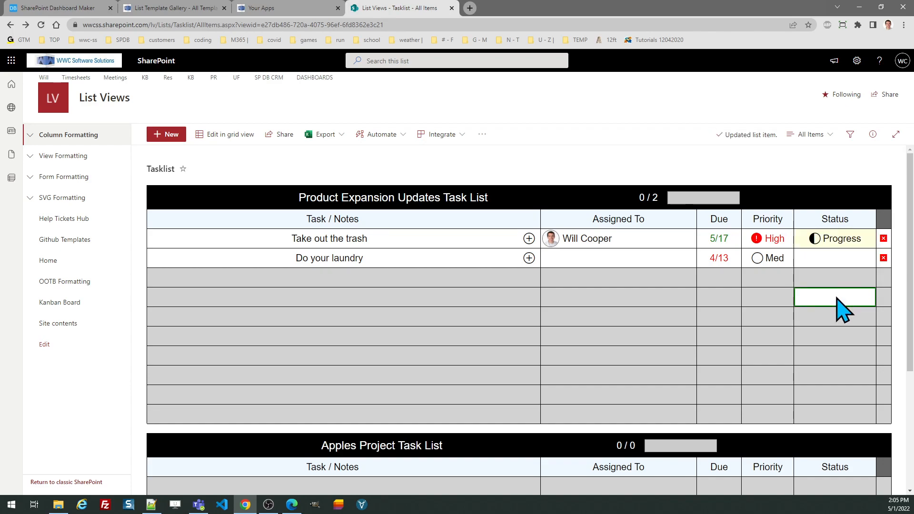
left_click(833, 258)
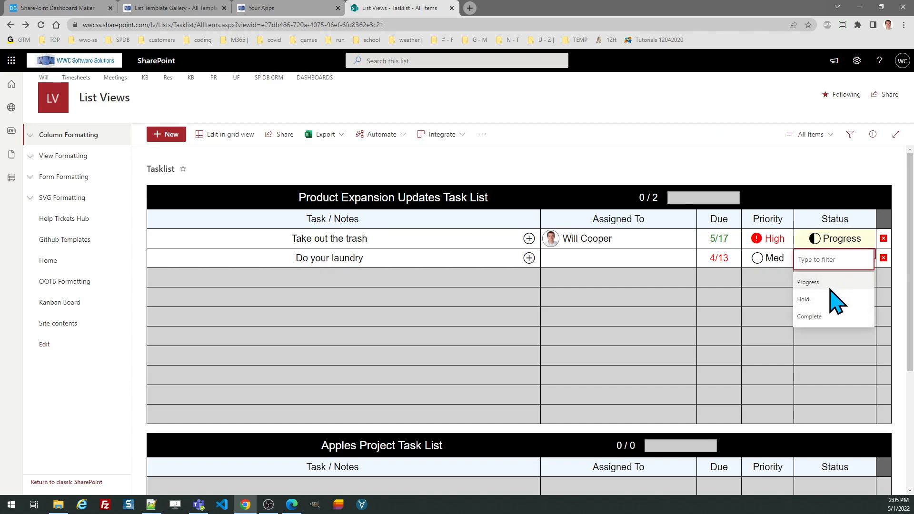
left_click(803, 300)
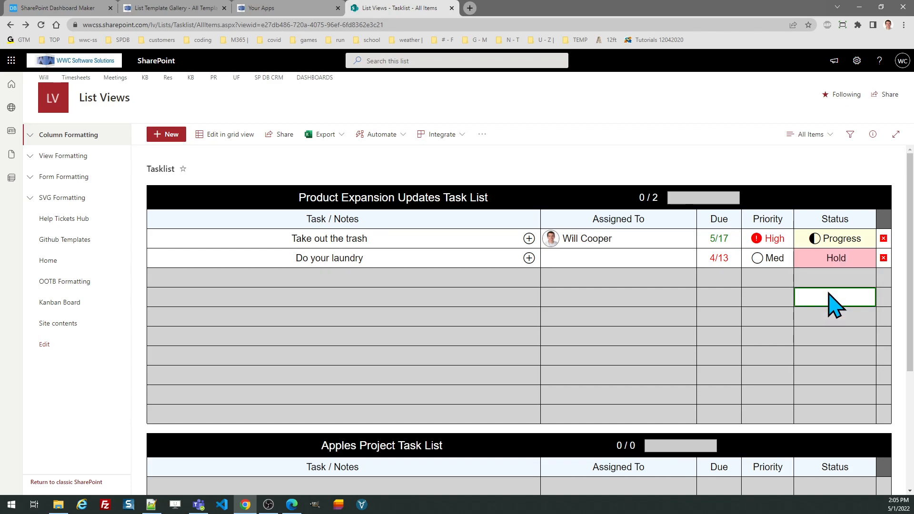
left_click(834, 258)
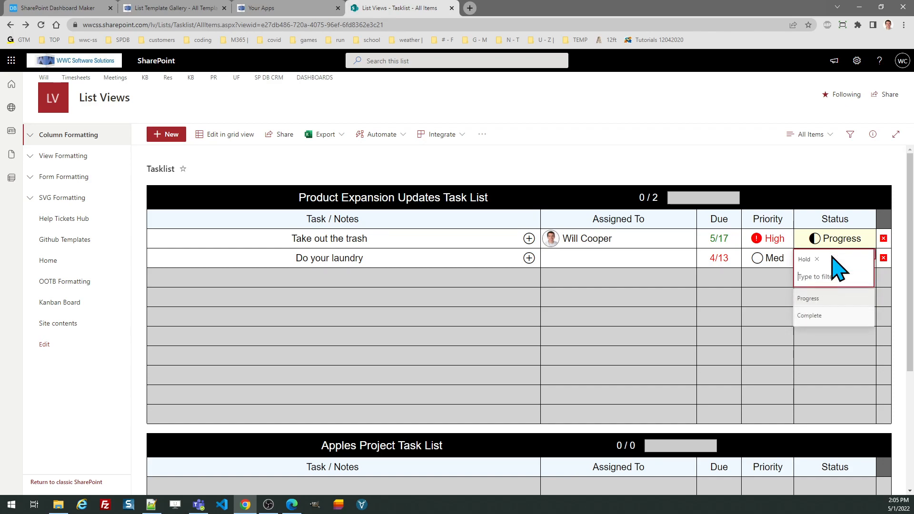
left_click(808, 316)
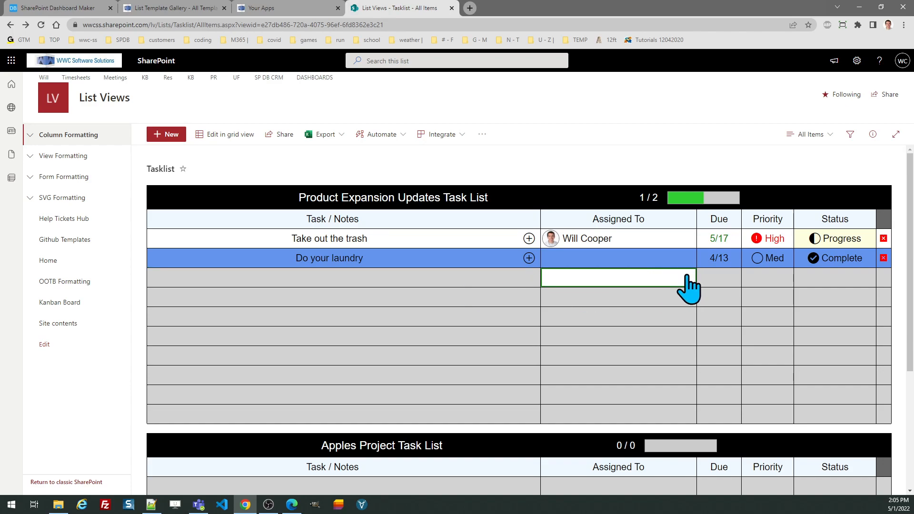
Step: Enter 'Do my homework' in an empty Task/Notes row and commit it with Enter
left_click(618, 375)
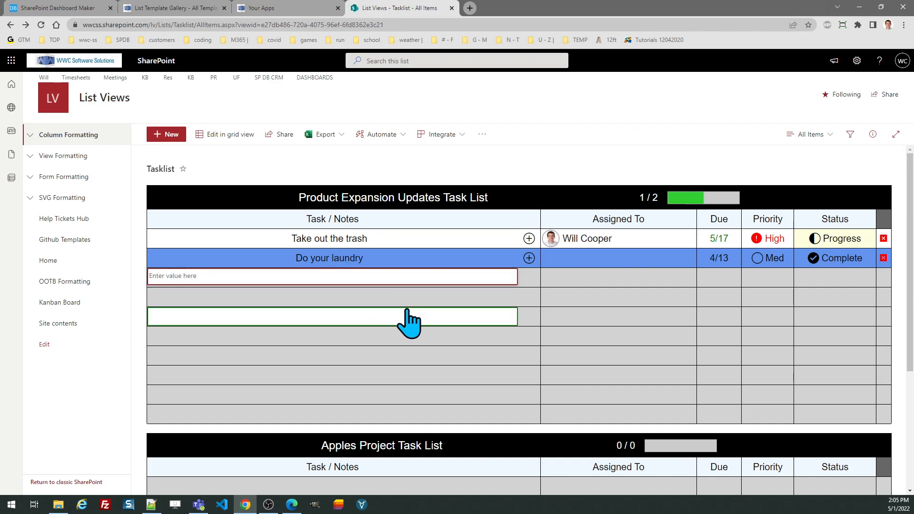
mouse_move(414, 325)
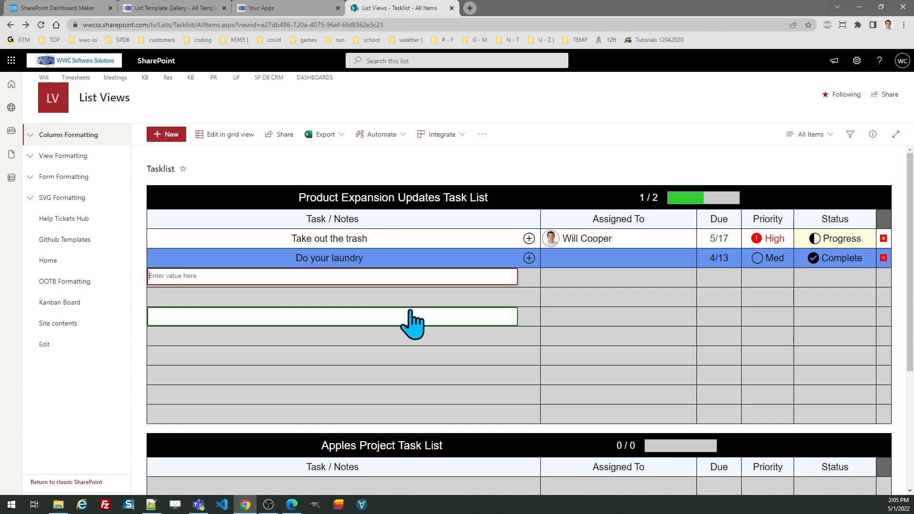
type("Do my homework")
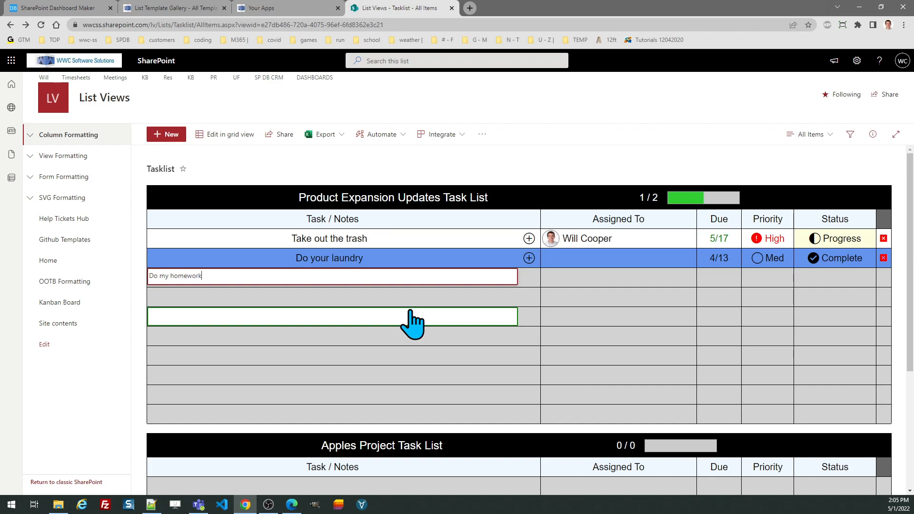
key("Enter")
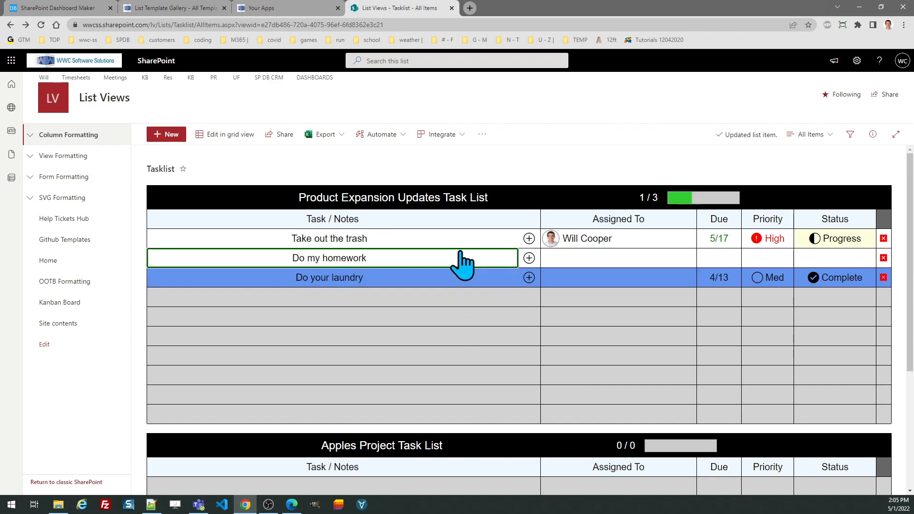
left_click(618, 297)
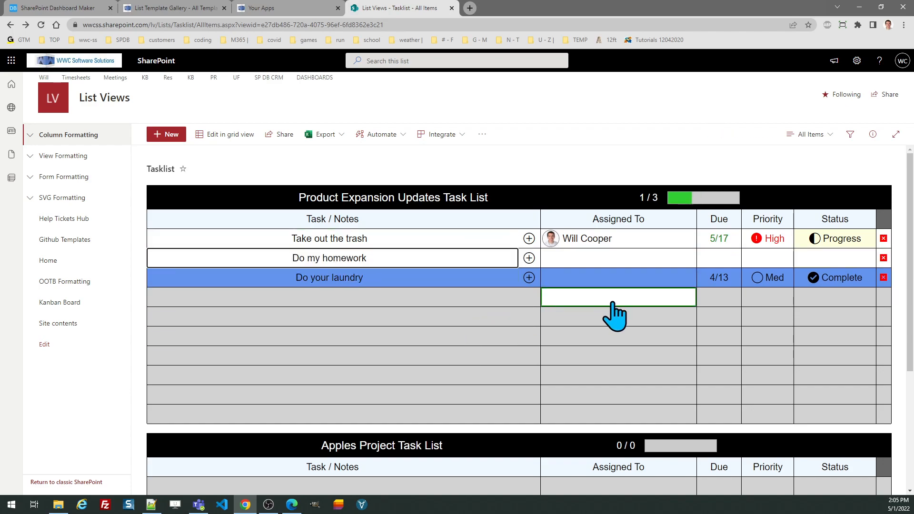
mouse_move(638, 324)
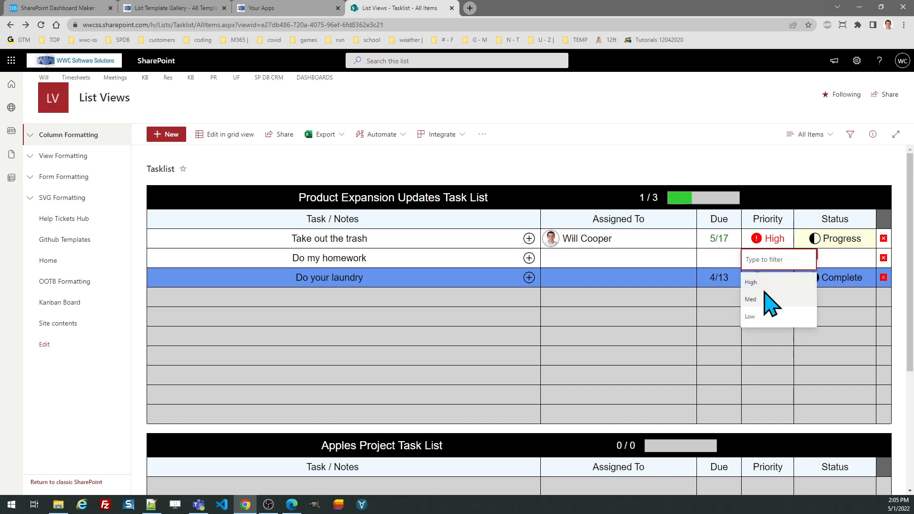
Step: Choose High priority for Do my homework and change Take out the trash to Med
left_click(750, 298)
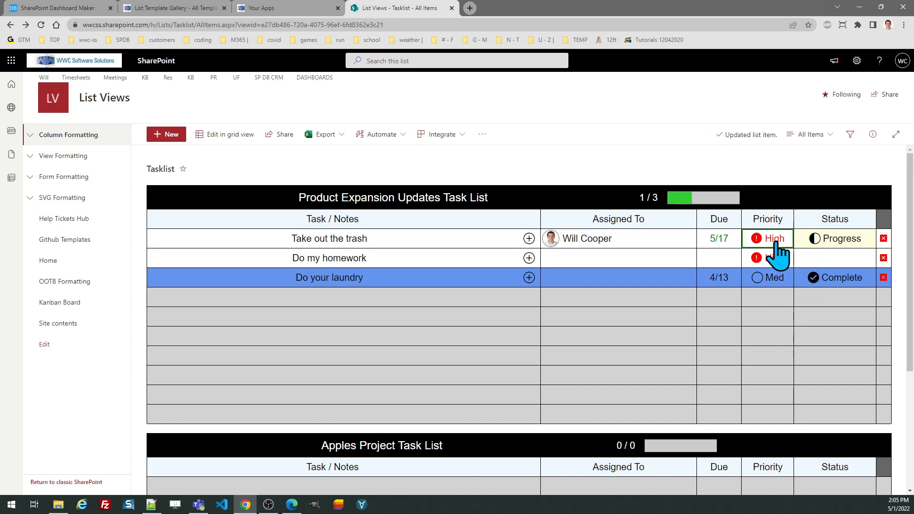
left_click(767, 239)
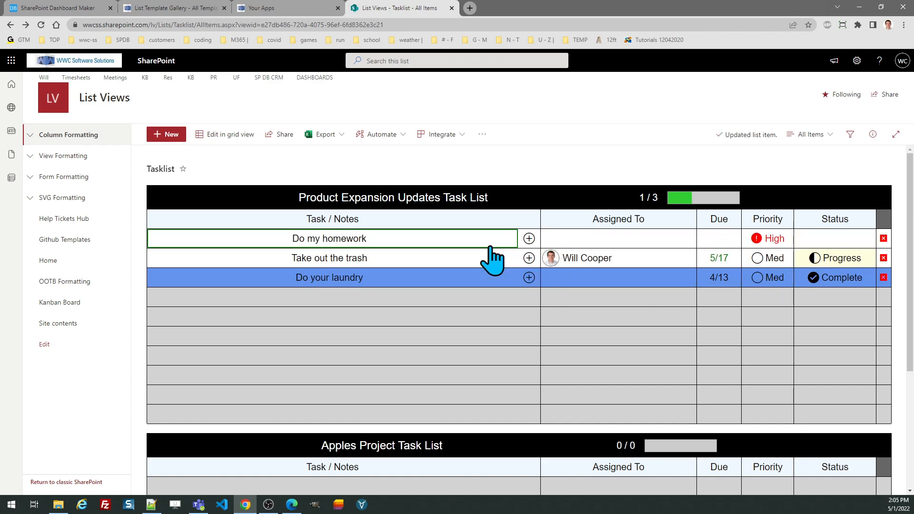
left_click(618, 297)
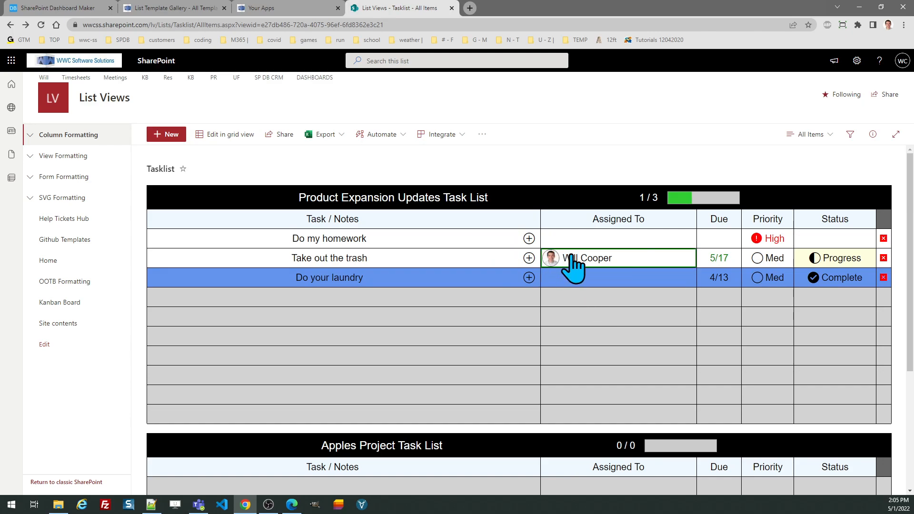
mouse_move(559, 274)
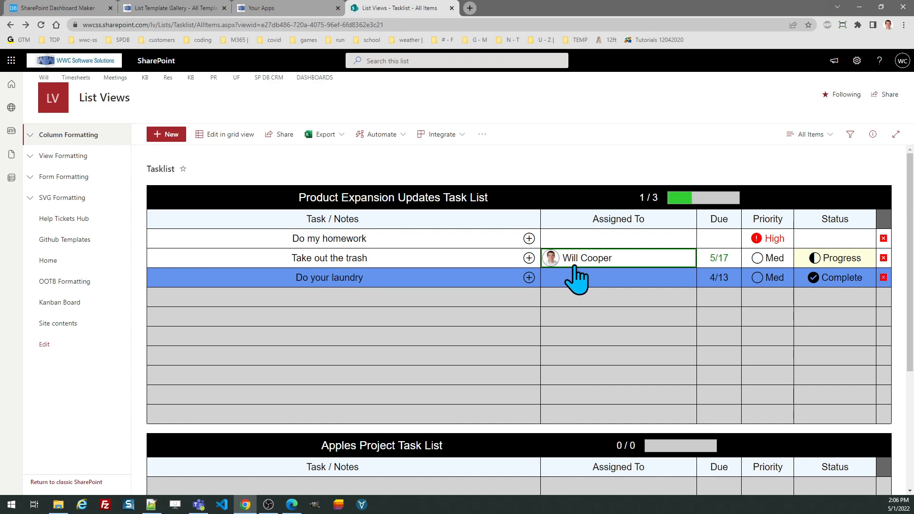
Step: Delete the Do my homework task from the board, leaving the counter at 1/2
left_click(834, 277)
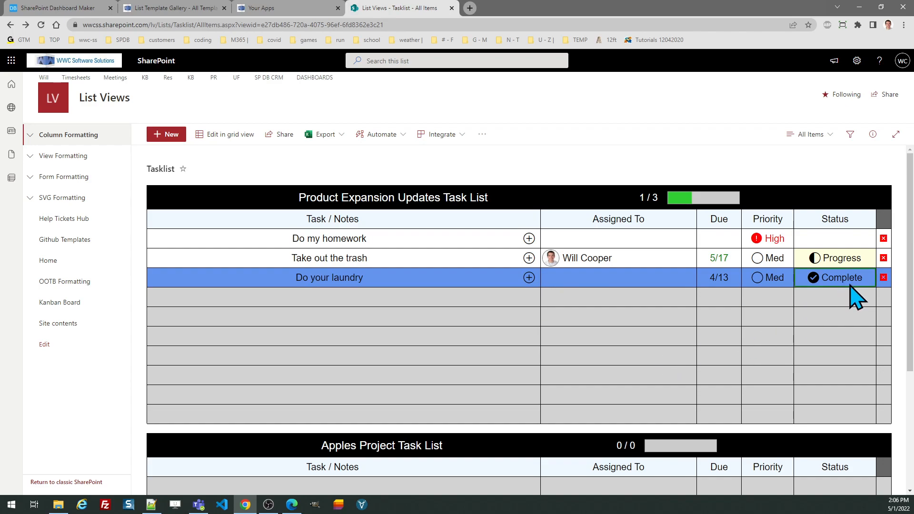
mouse_move(882, 238)
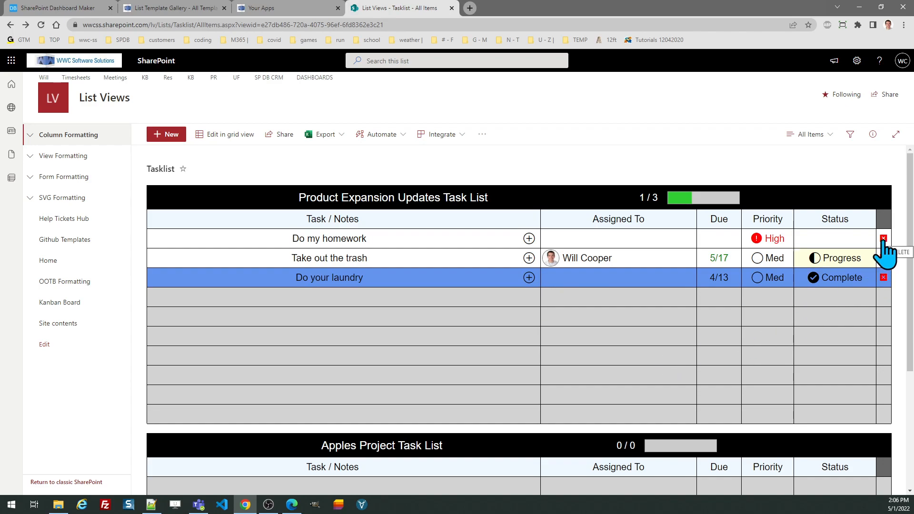
left_click(882, 238)
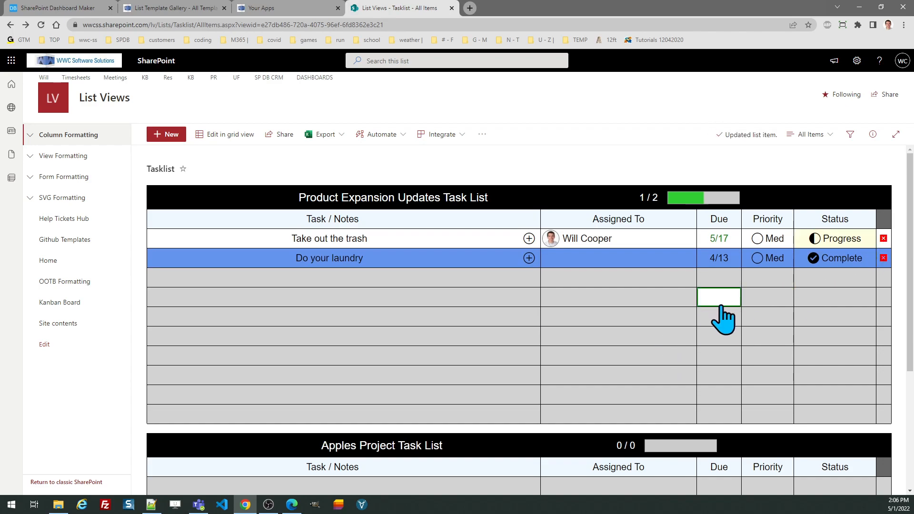
left_click(330, 369)
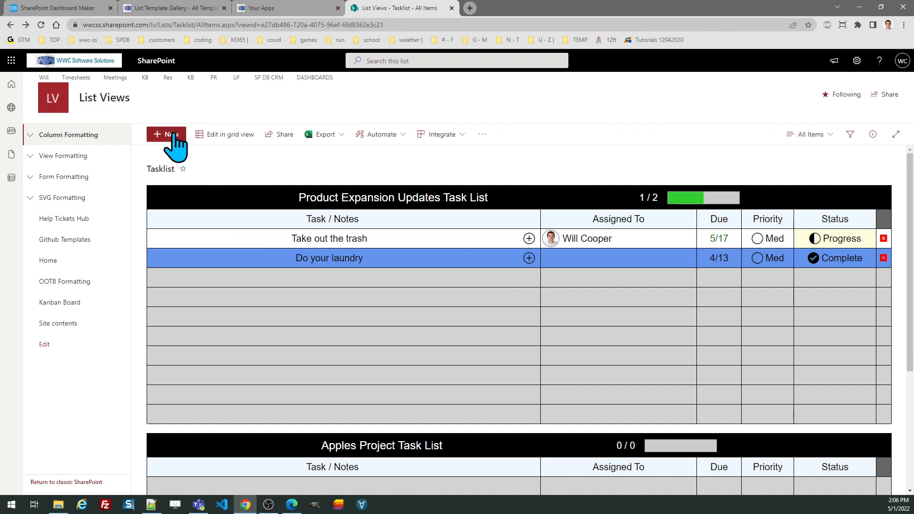
Step: Enter a new item titled 'Product Expansion Part 2' and close the form
left_click(166, 134)
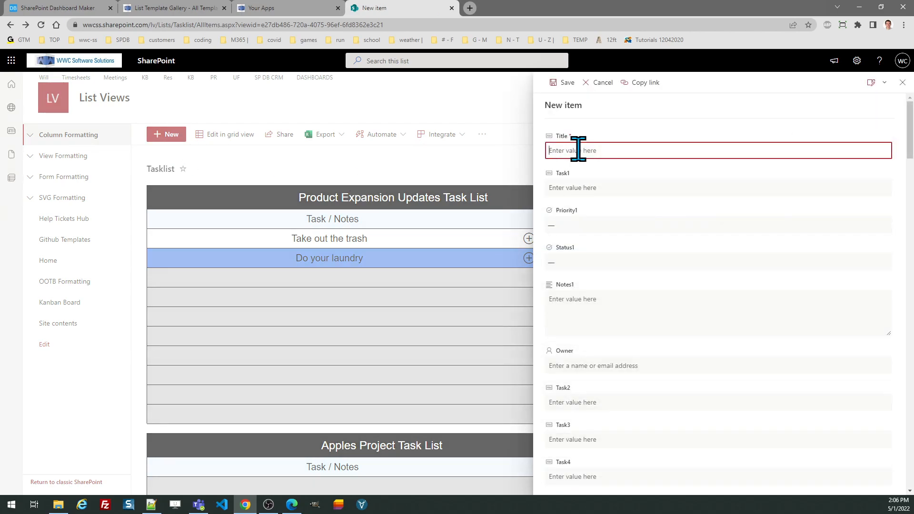
type("Product Expansion Part 2")
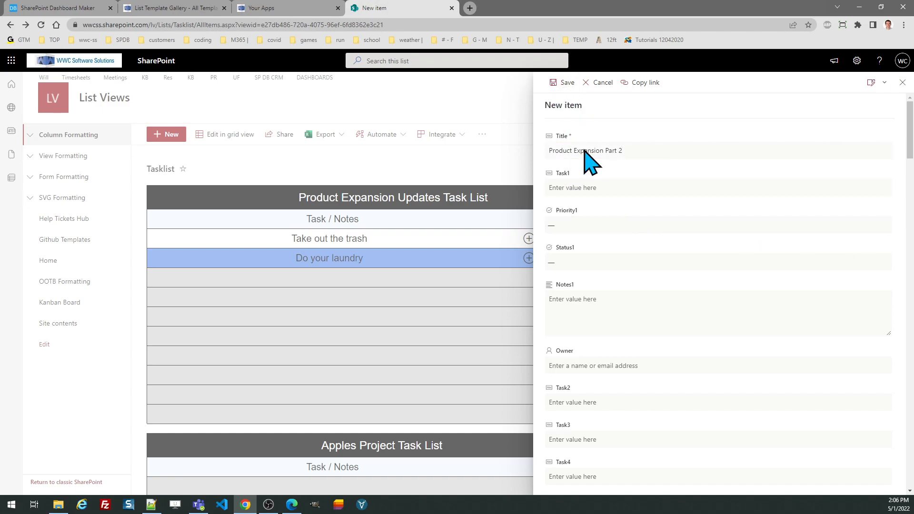
left_click(561, 82)
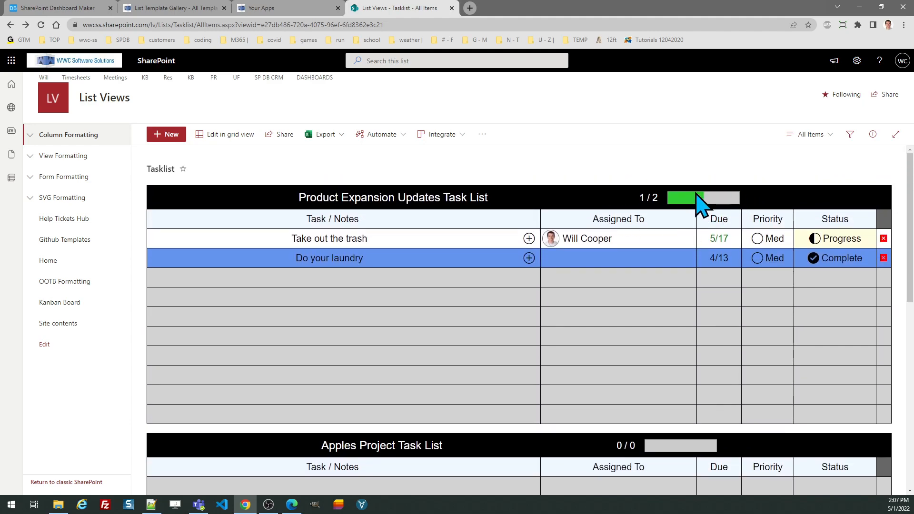
mouse_move(693, 212)
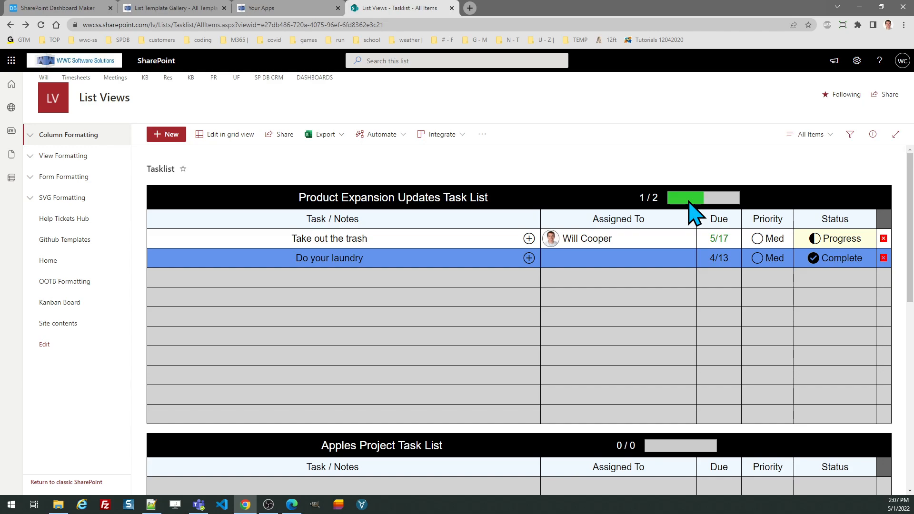
mouse_move(694, 226)
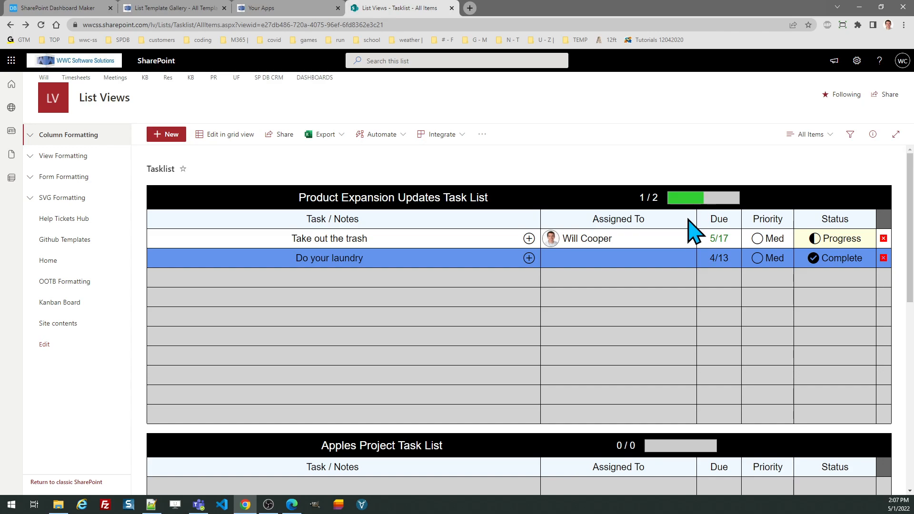
left_click(719, 297)
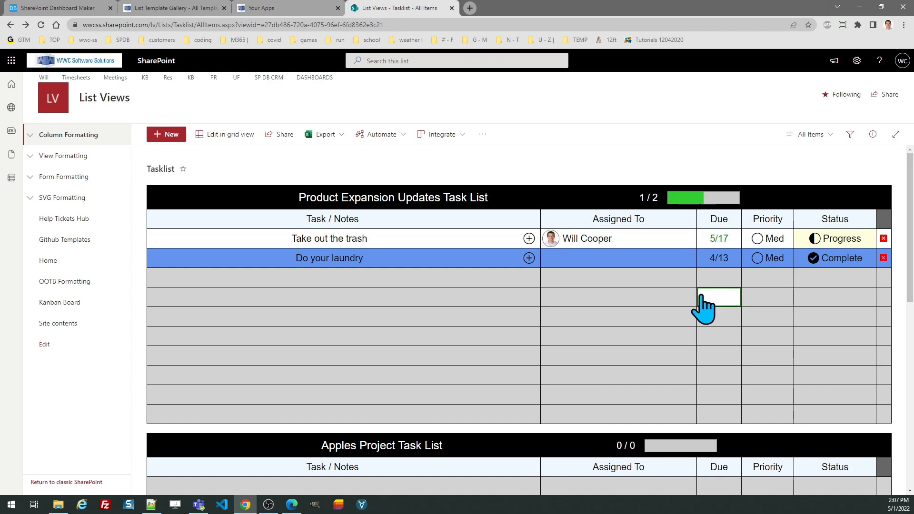